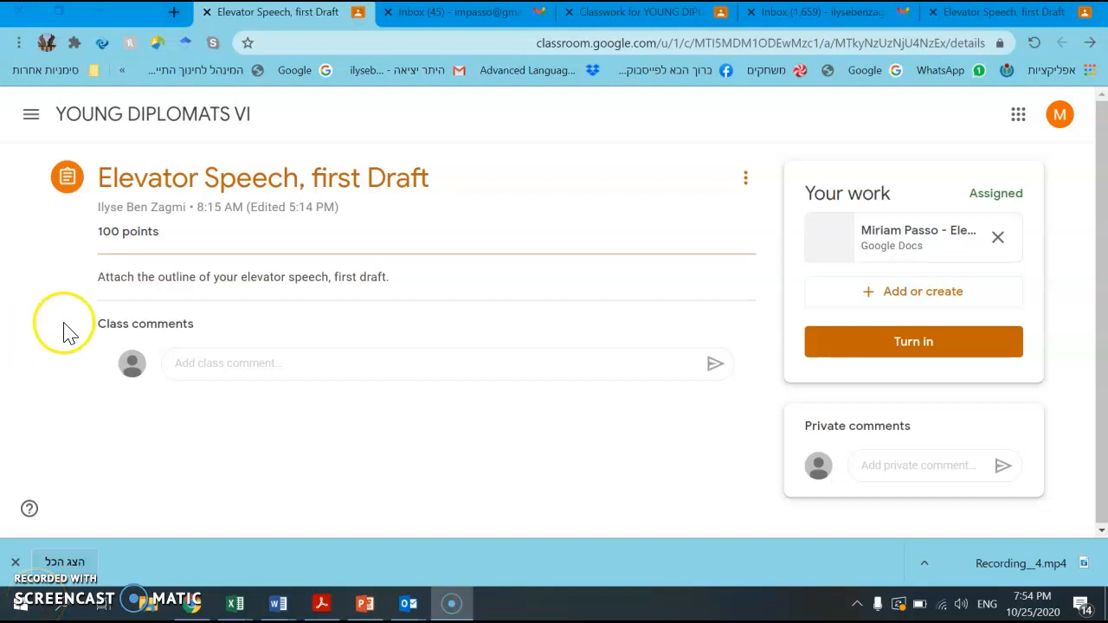
- Return from the Elevator Speech assignment page to the YOUNG DIPLOMATS VI stream
click(153, 114)
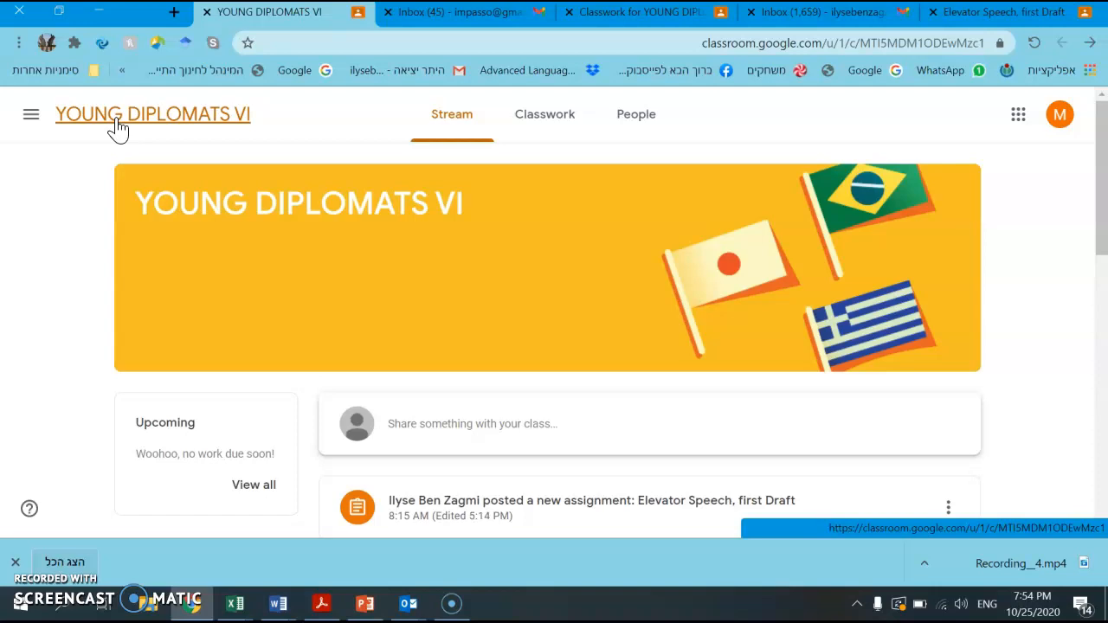
mouse_move(257, 139)
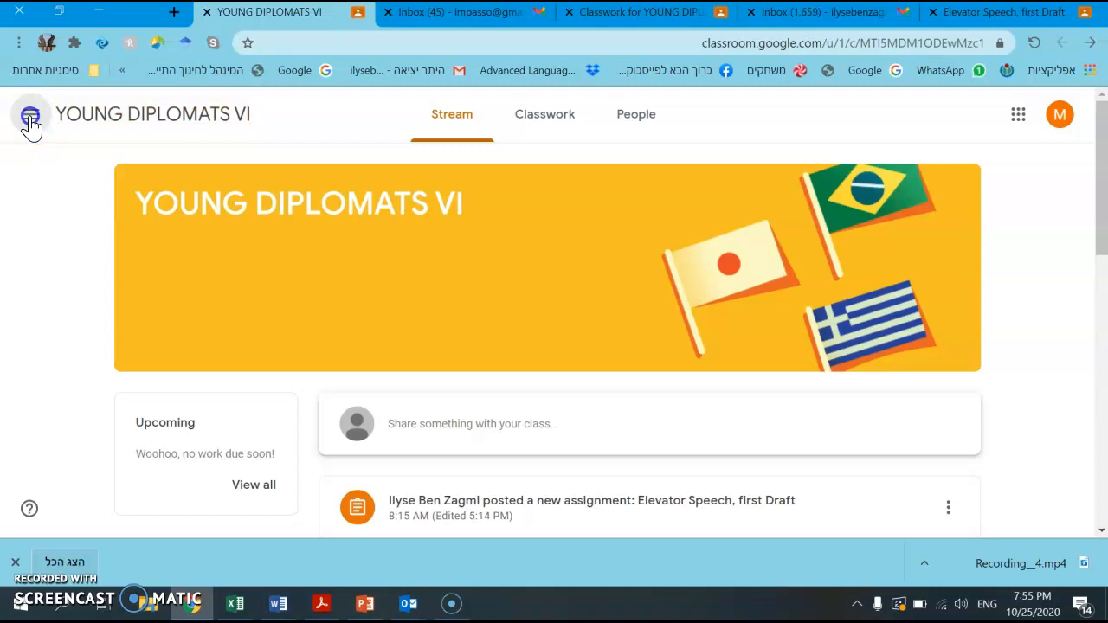
click(31, 115)
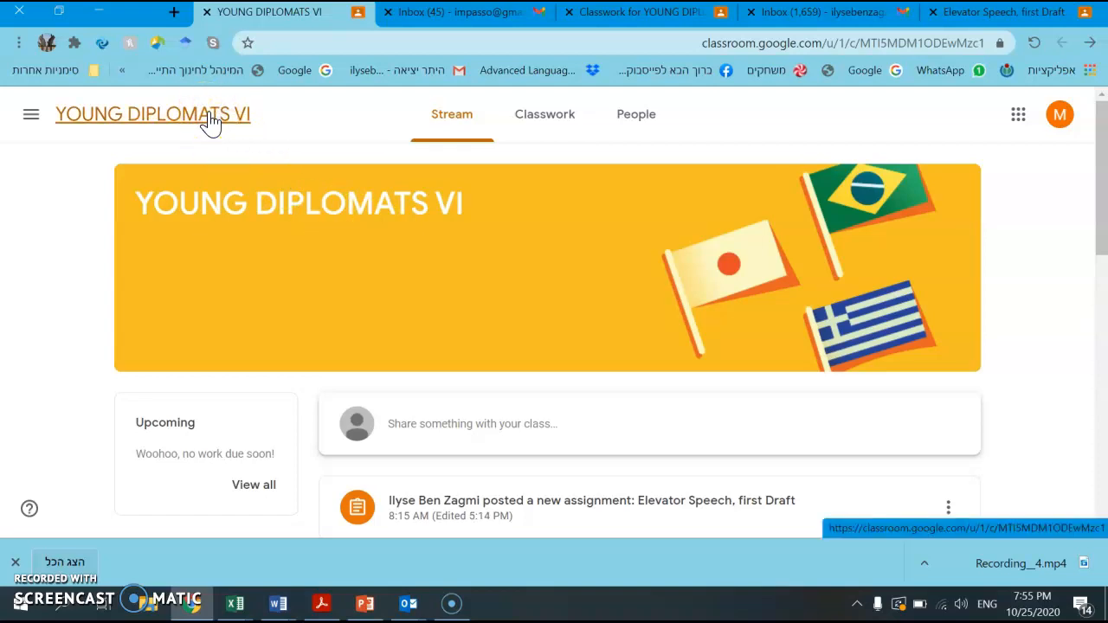
click(31, 114)
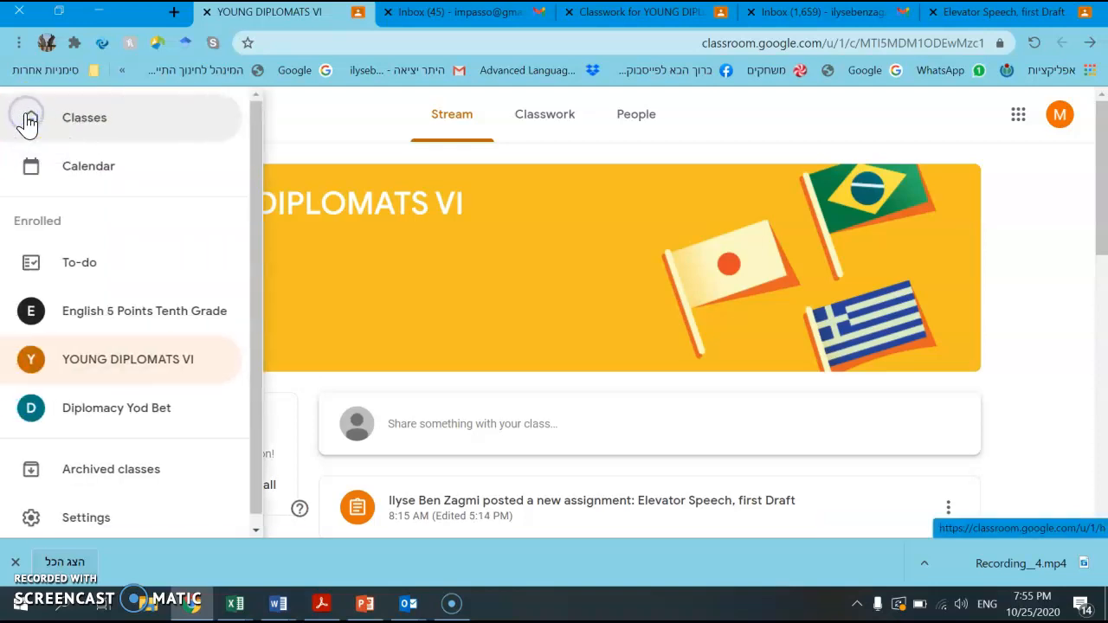
click(116, 408)
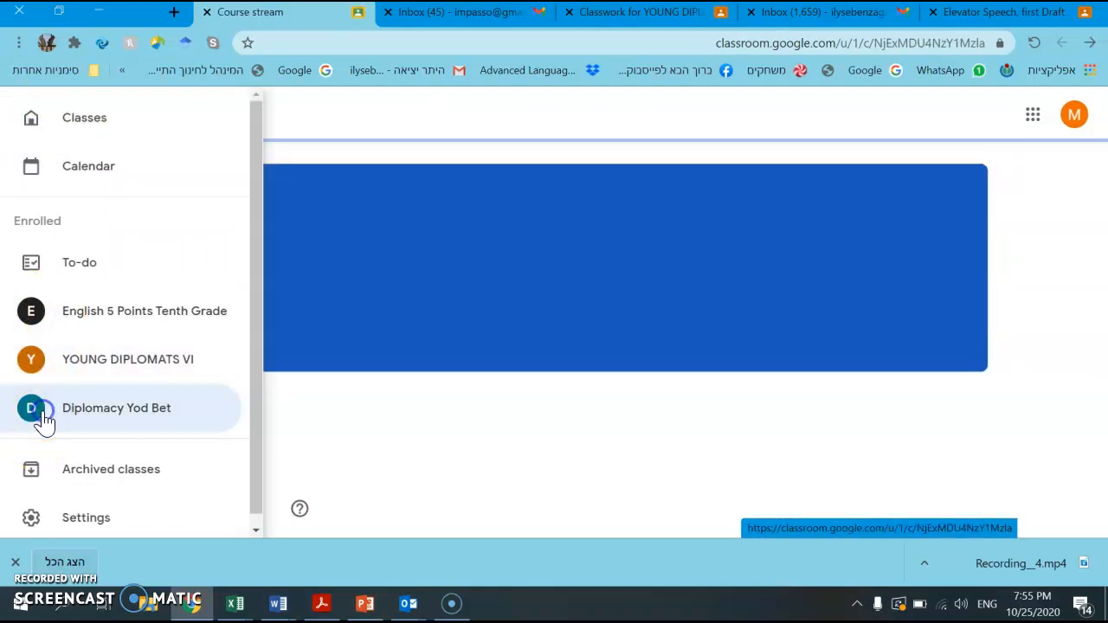
click(116, 408)
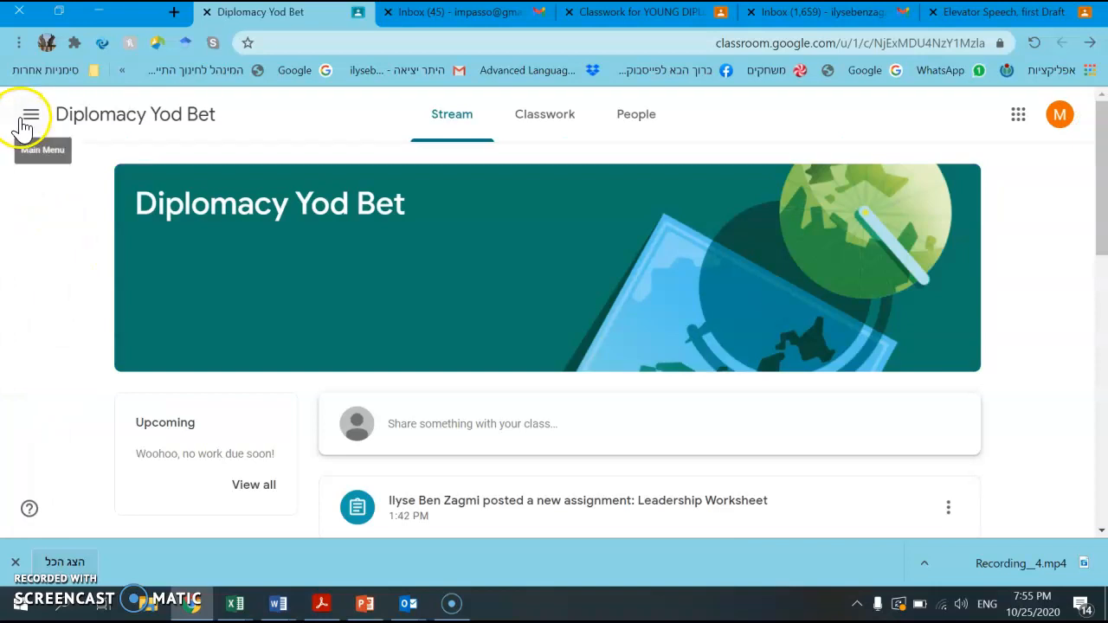
click(31, 114)
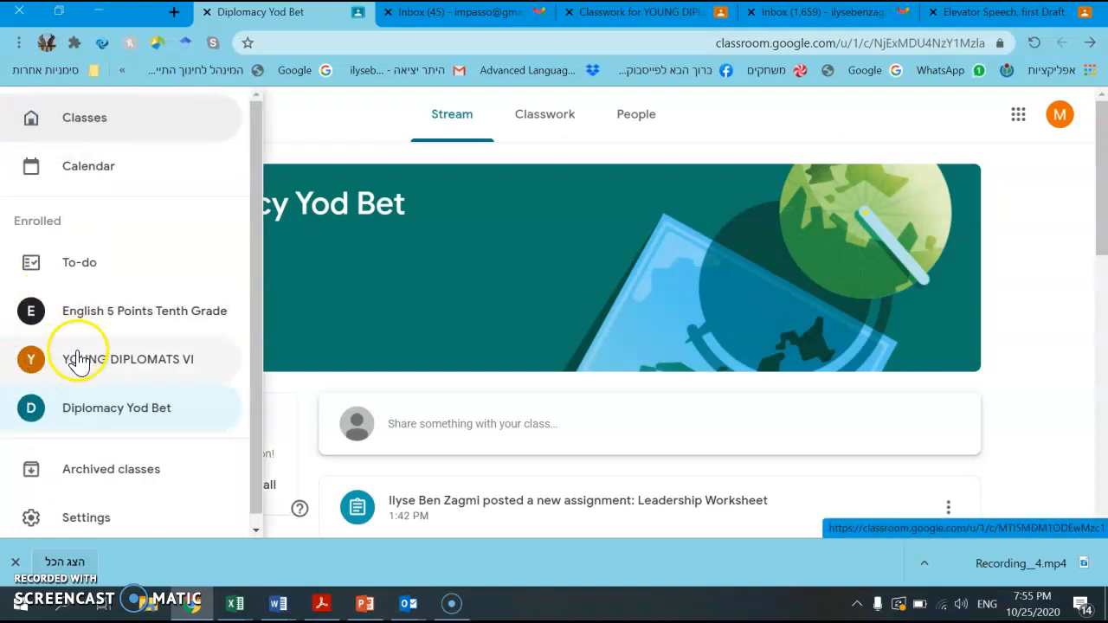
click(152, 358)
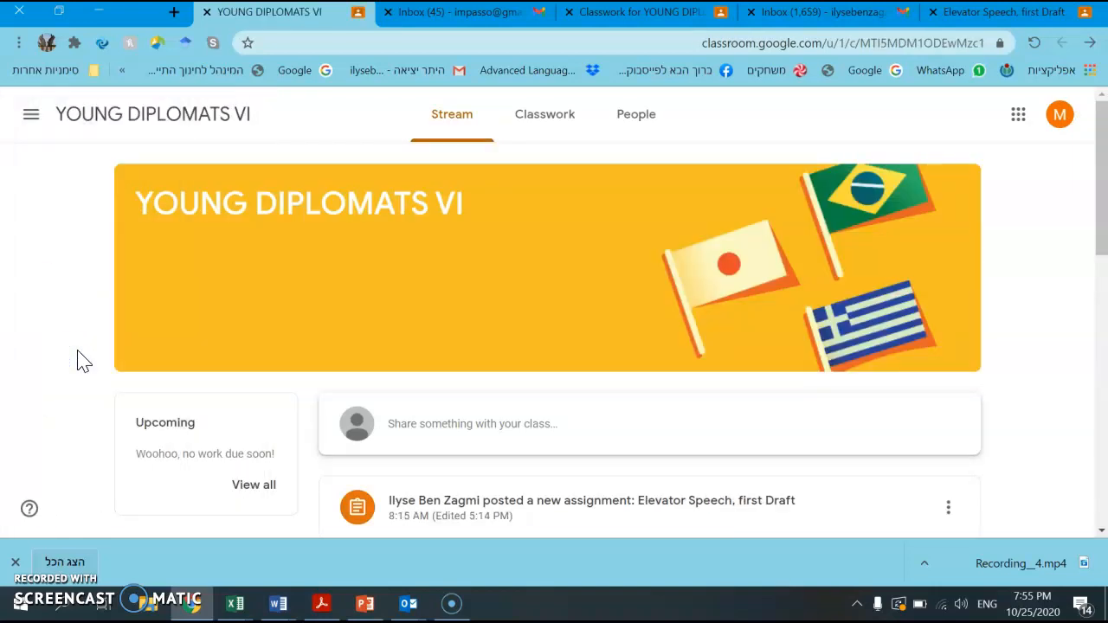
mouse_move(585, 263)
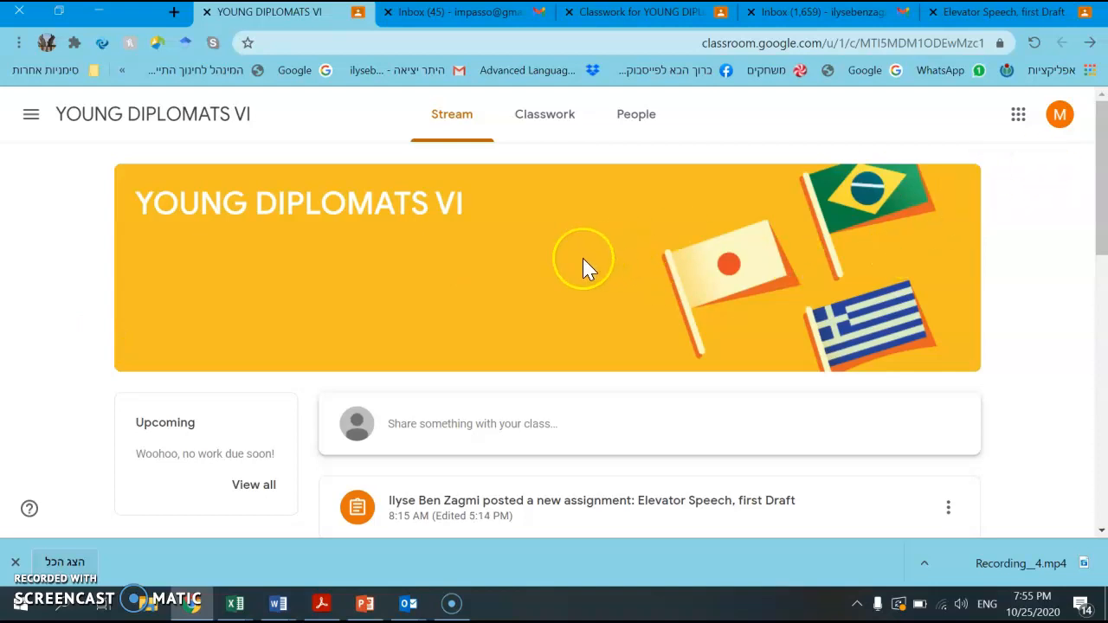
mouse_move(606, 186)
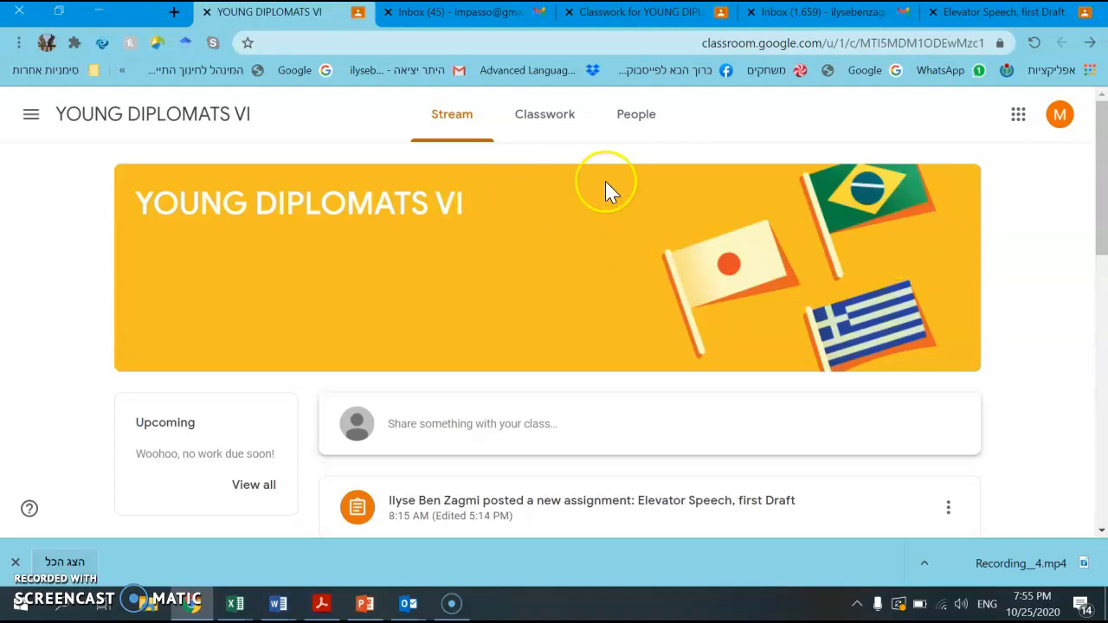
mouse_move(609, 187)
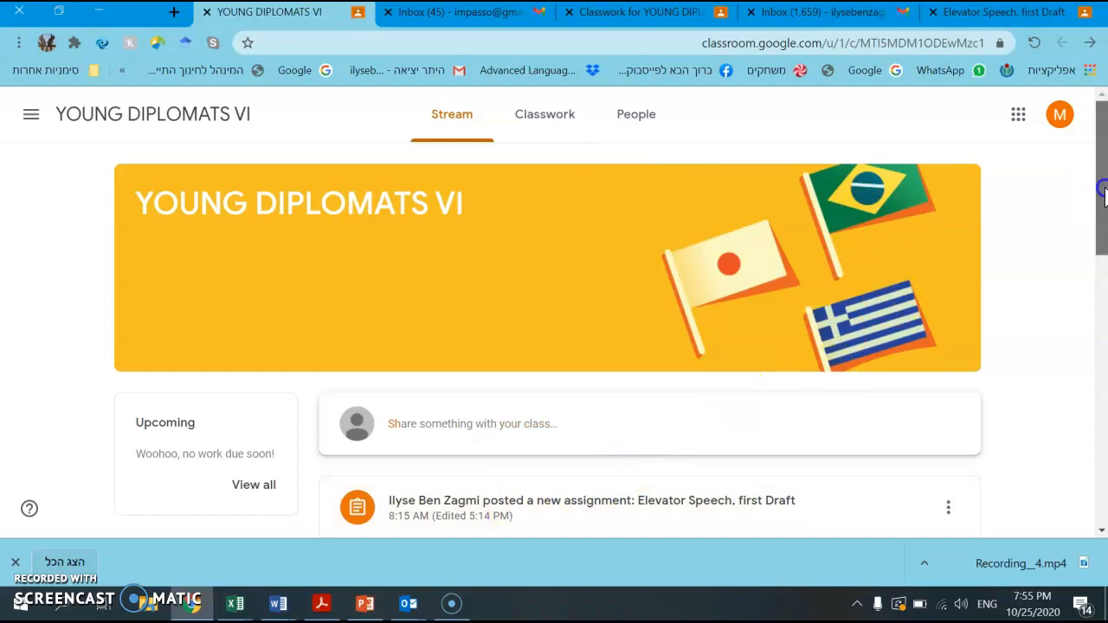
- Show the Classwork list and expand Elevator Speech, first Draft to reveal its attached draft
scroll(down, 3)
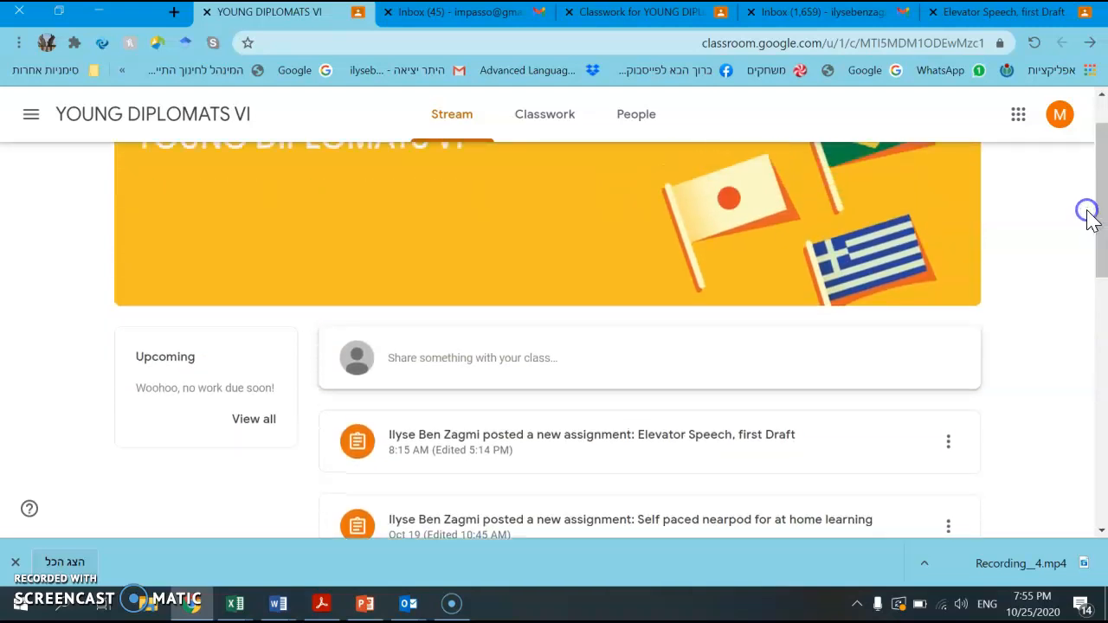
click(550, 114)
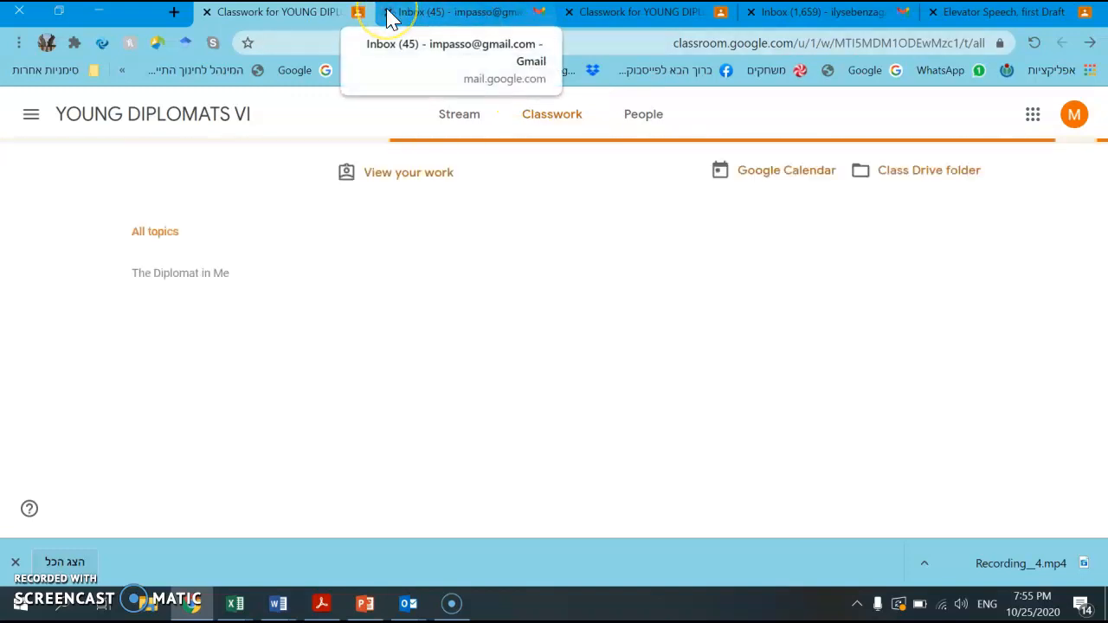
mouse_move(450, 181)
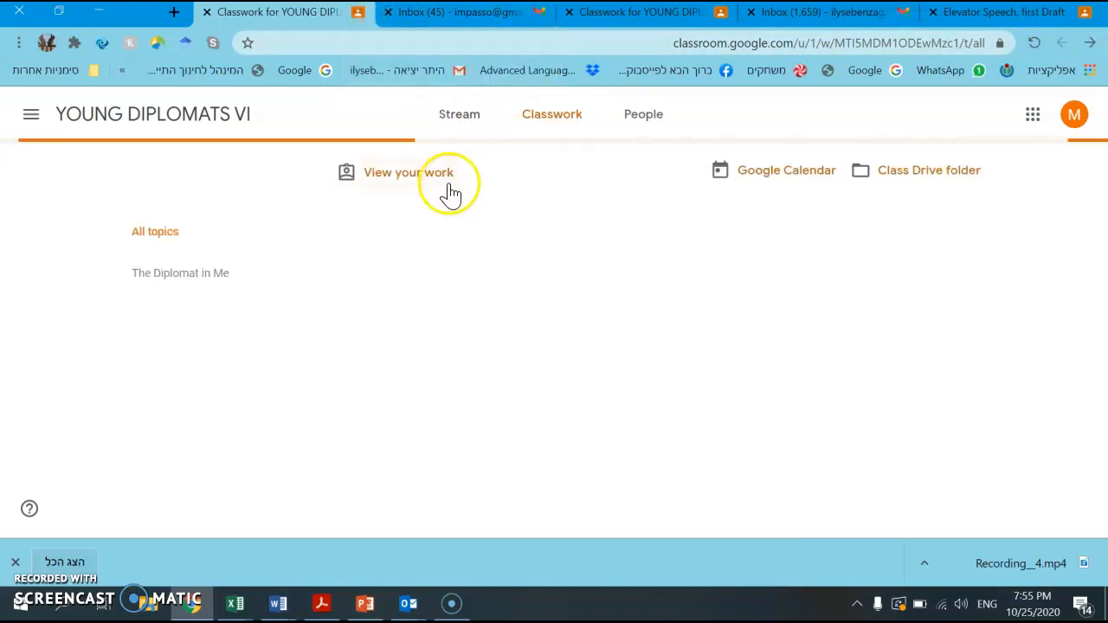
click(180, 273)
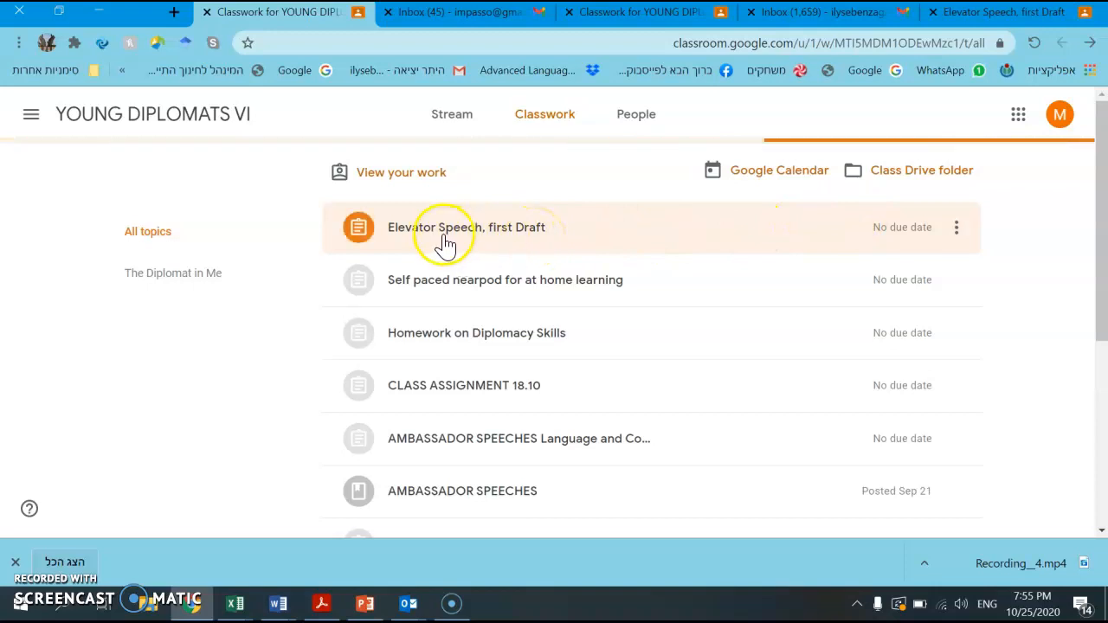
click(466, 227)
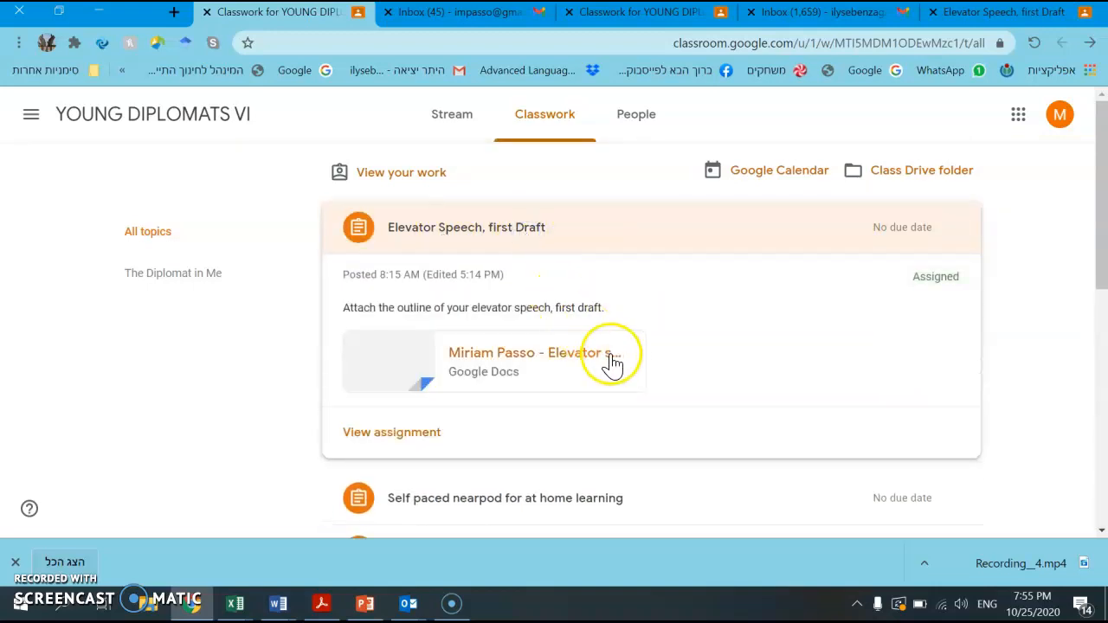
mouse_move(391, 433)
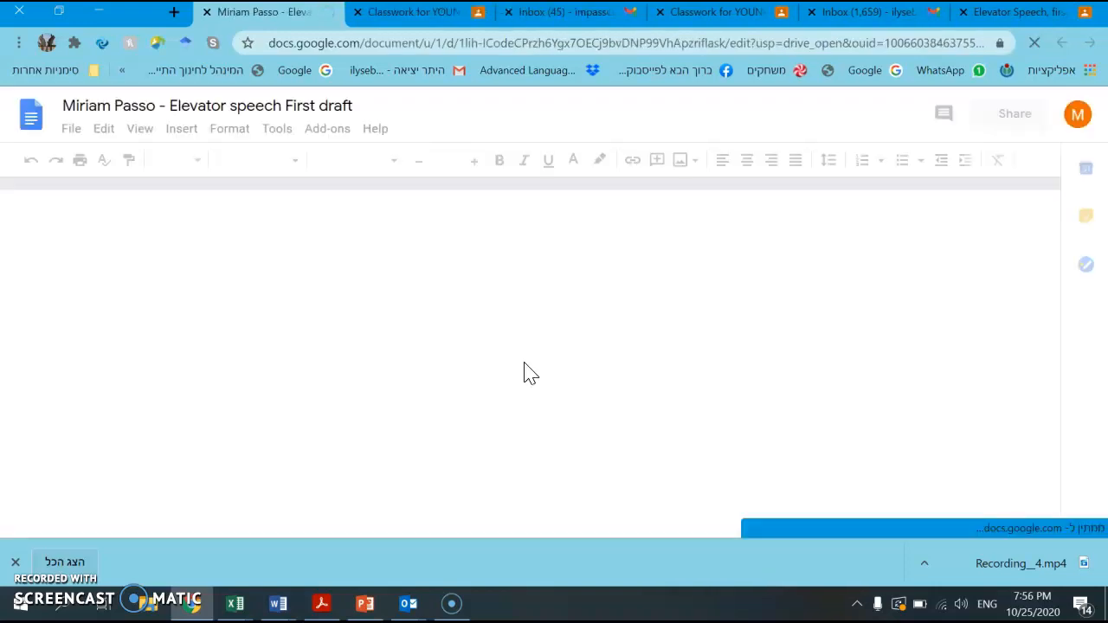
mouse_move(355, 165)
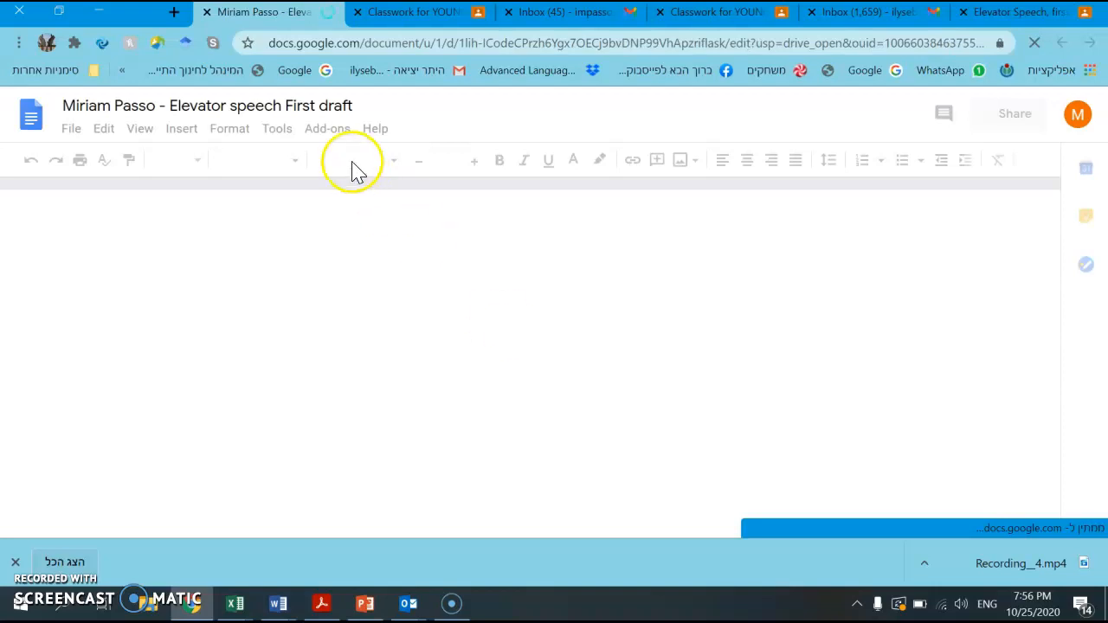
mouse_move(208, 12)
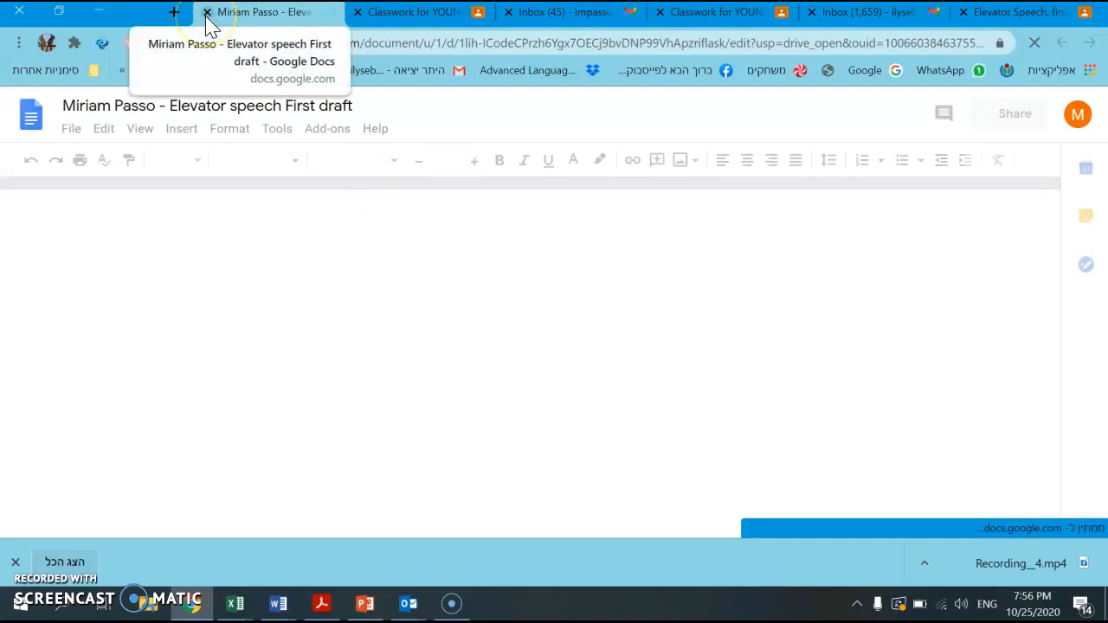
click(207, 12)
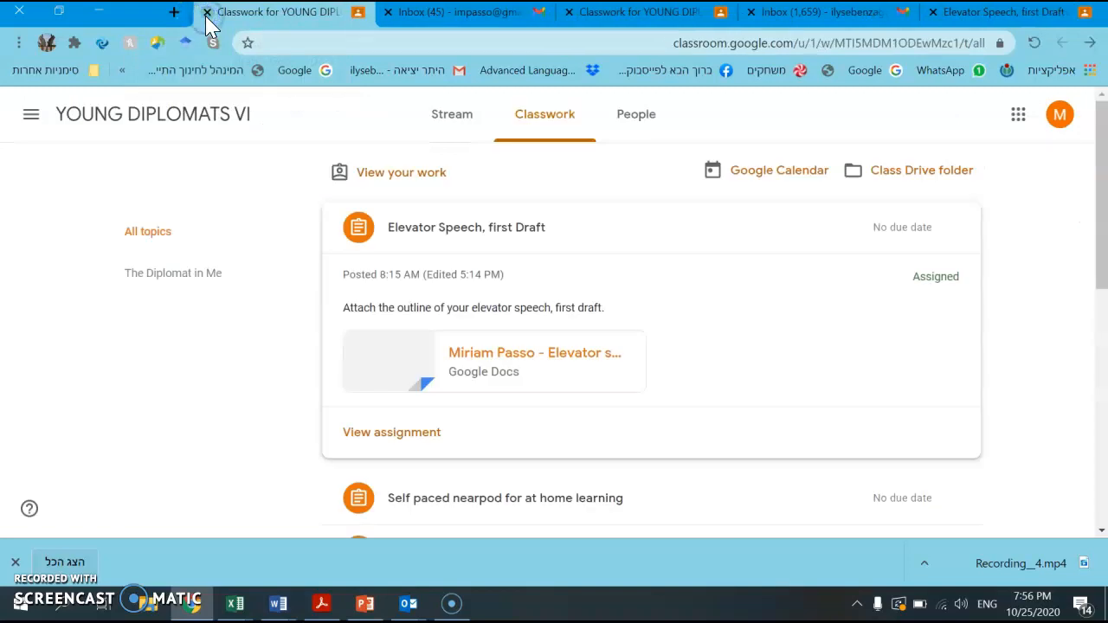
mouse_move(840, 236)
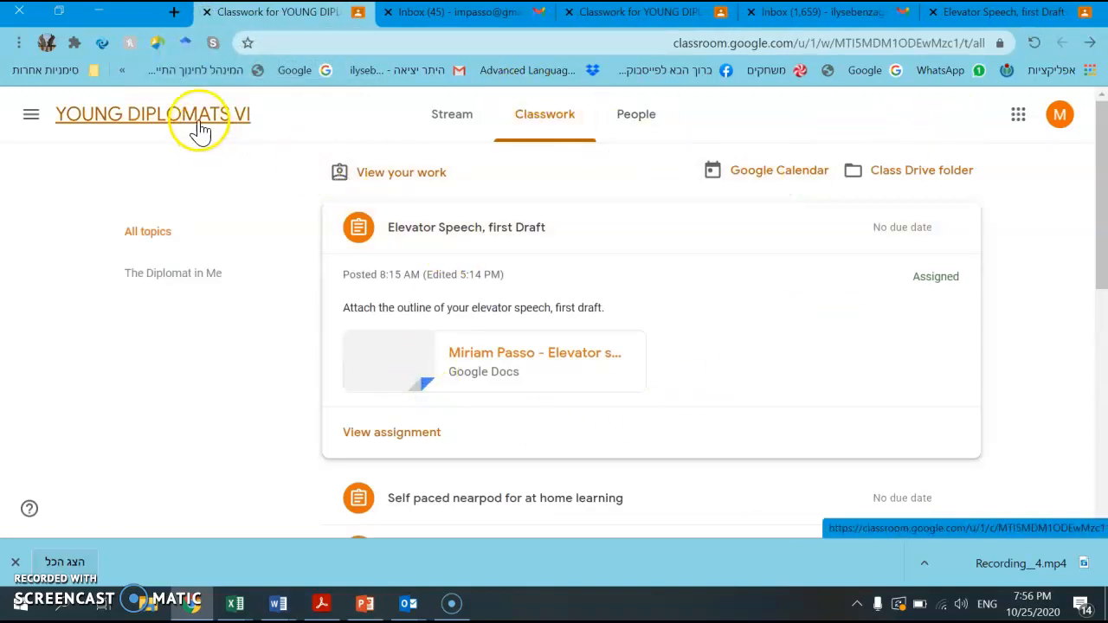
- Switch via the Gmail inbox to the Elevator Speech student work page showing 15 handed in
click(459, 12)
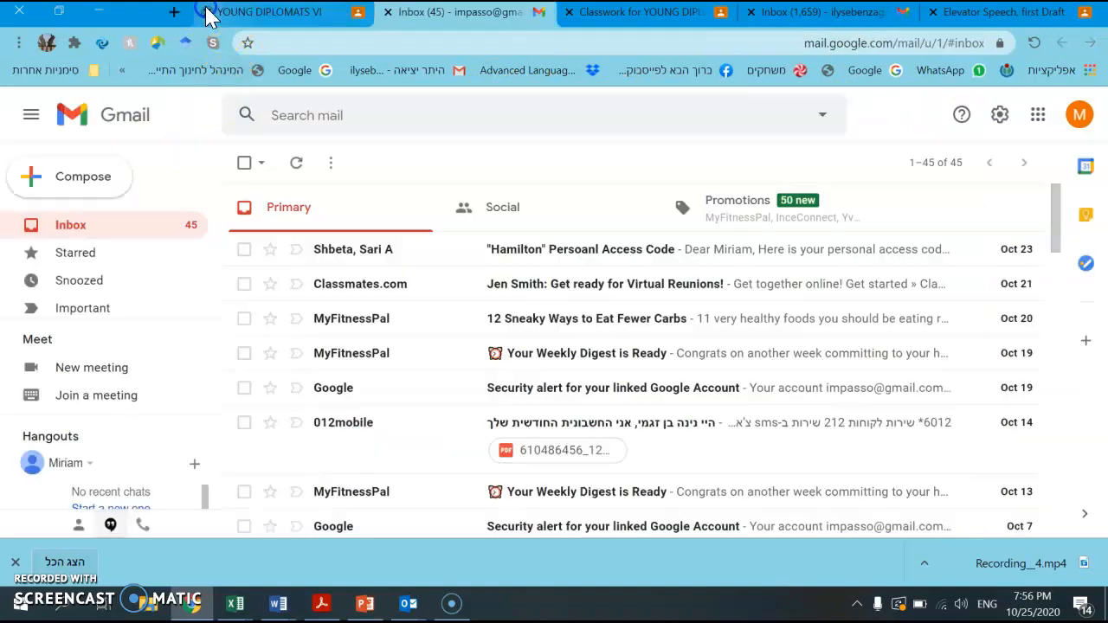
click(345, 15)
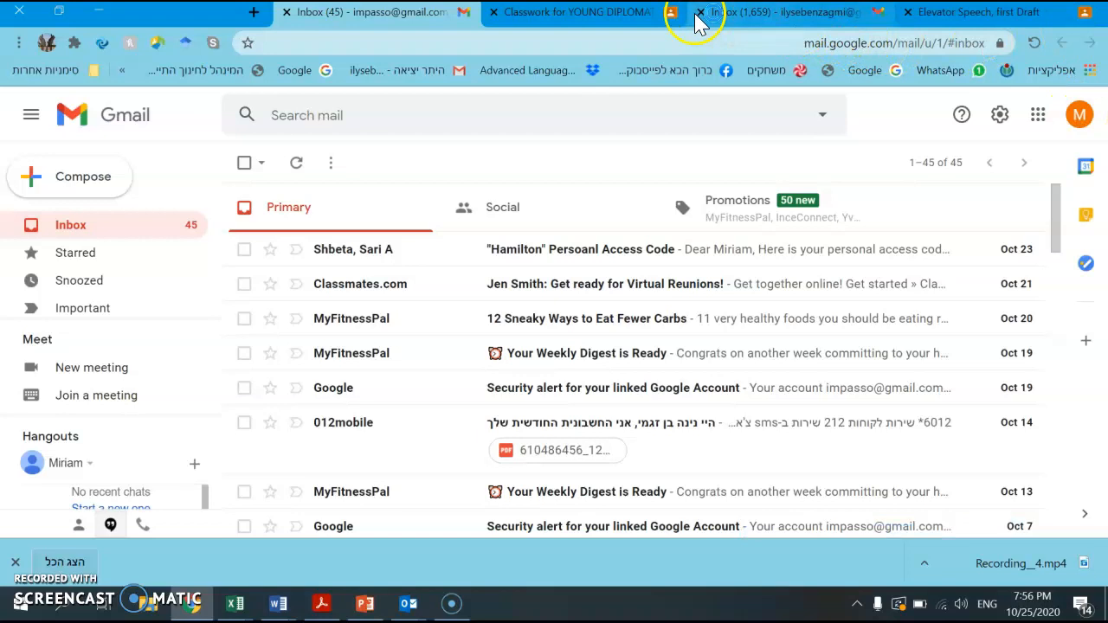
click(978, 12)
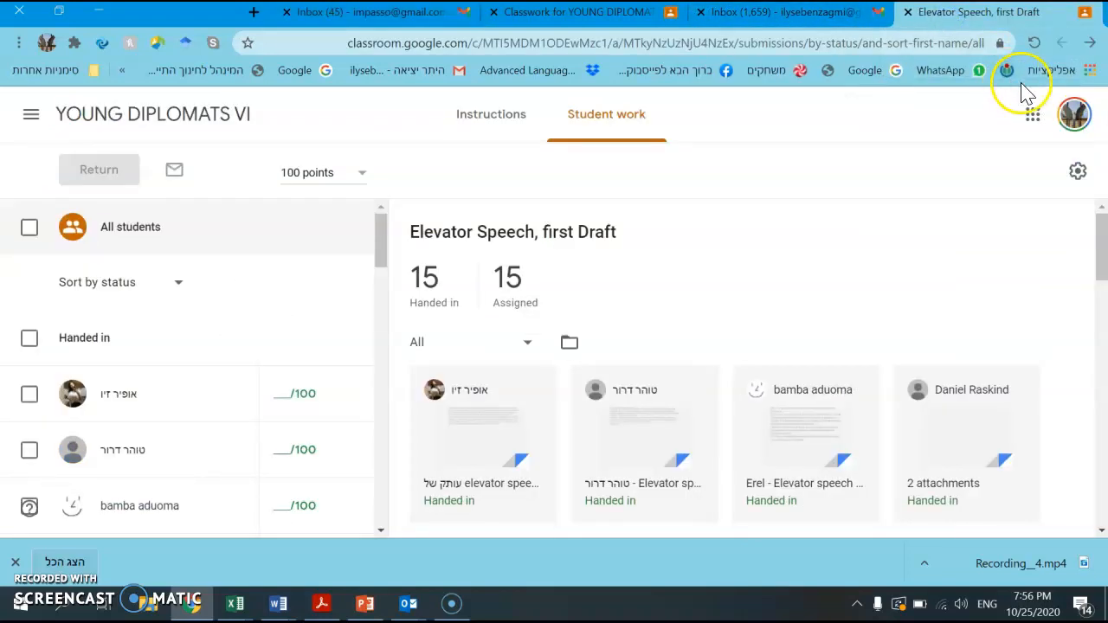
- Show the Elevator Speech, first Draft instructions page with its 100 points and attached draft
click(1073, 114)
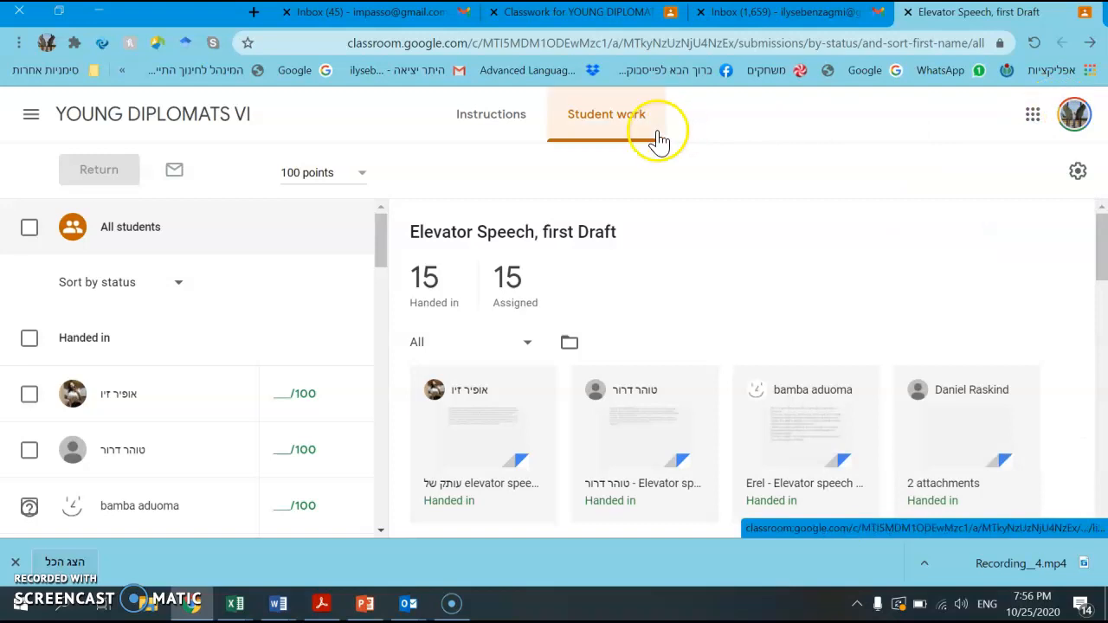
click(492, 114)
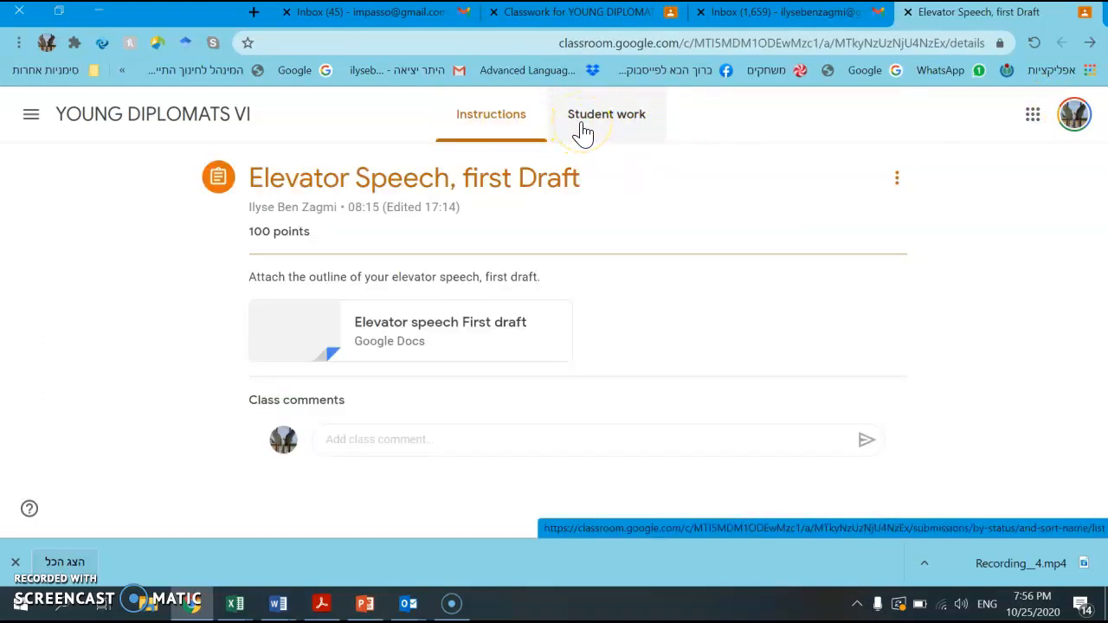
mouse_move(322, 192)
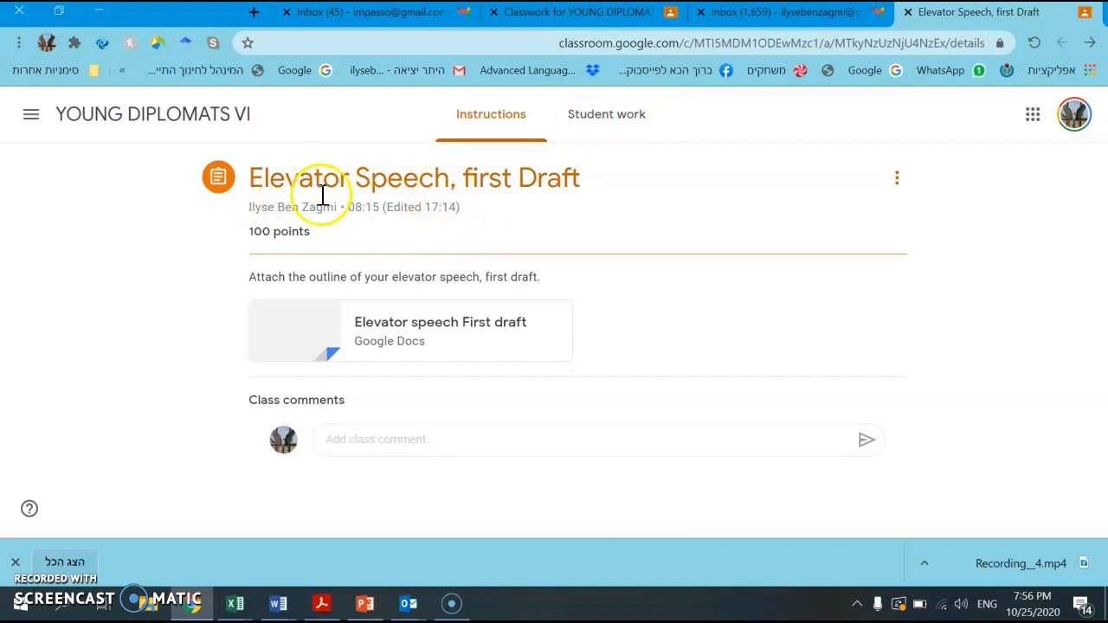
mouse_move(491, 176)
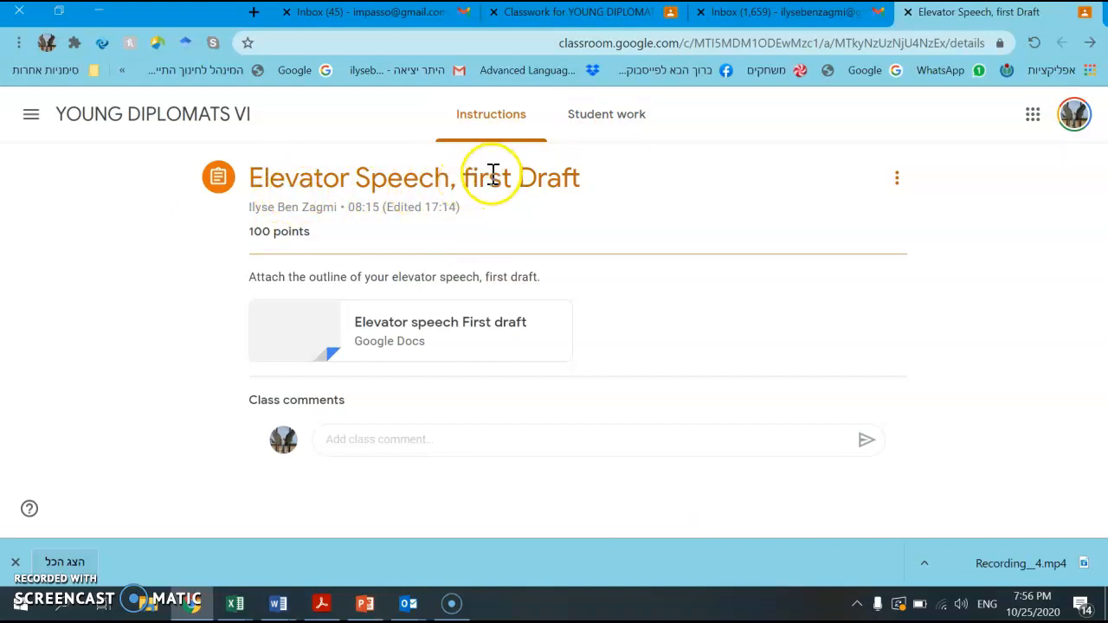
mouse_move(703, 204)
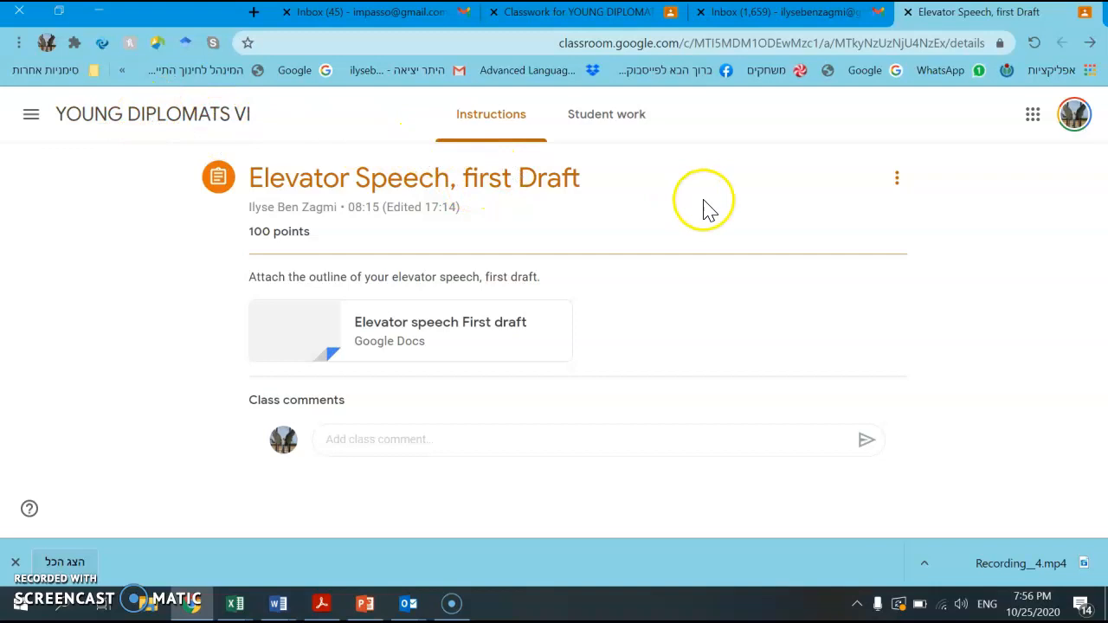
- Bring up the three-dot options menu for Elevator Speech, first Draft
click(896, 176)
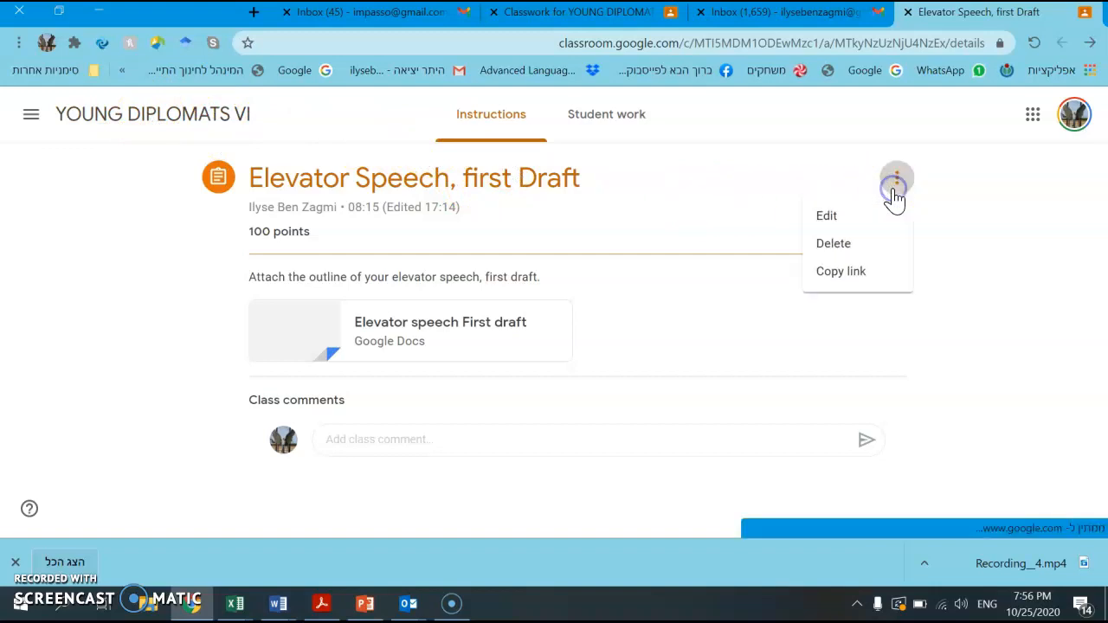
- Edit the assignment's recipients, toggling All students off and on, then untick one student to leave 29
click(825, 215)
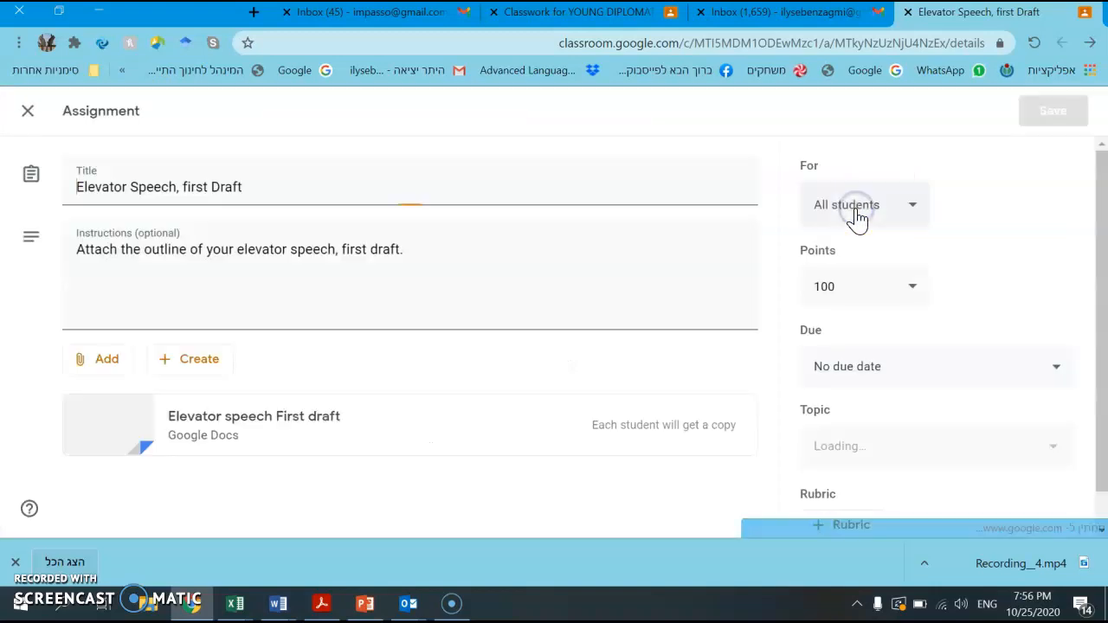
click(864, 204)
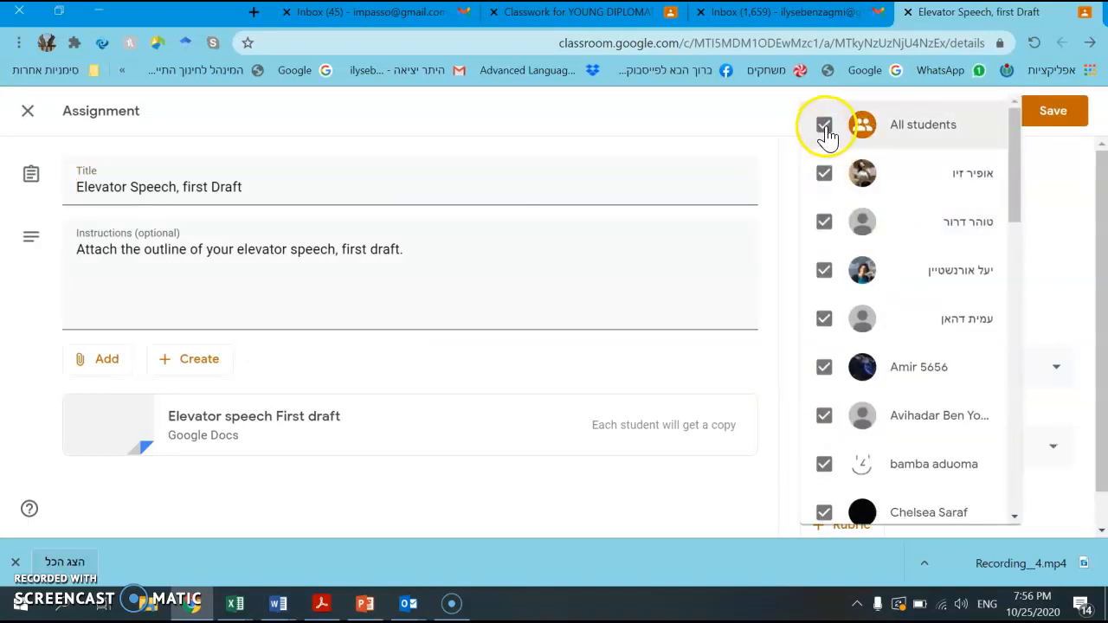
click(824, 124)
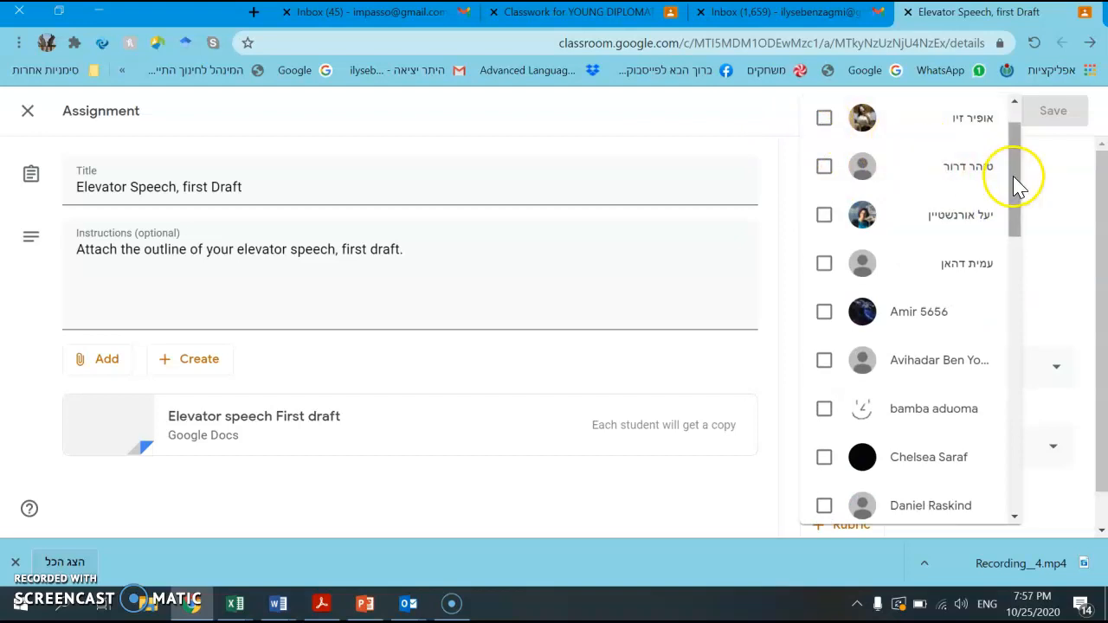
click(824, 125)
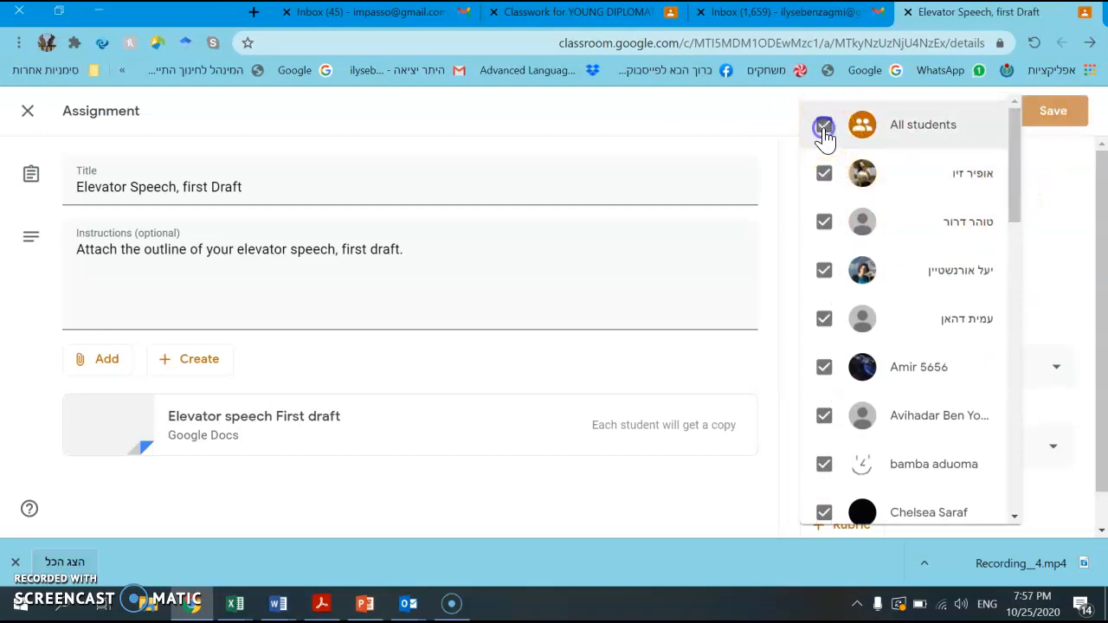
scroll(down, 3)
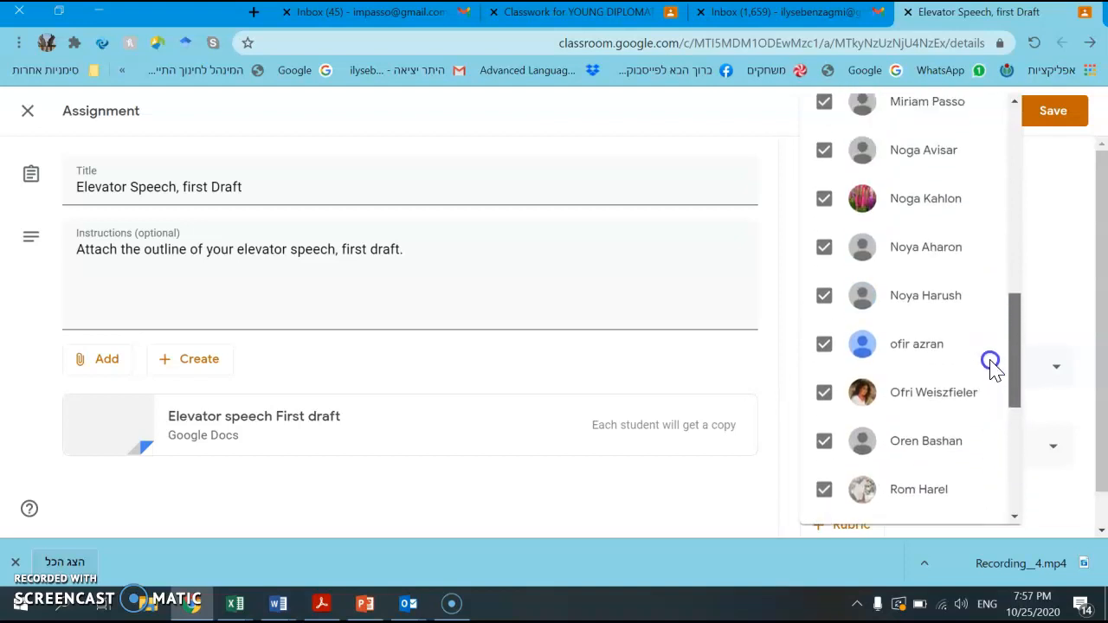
scroll(up, 3)
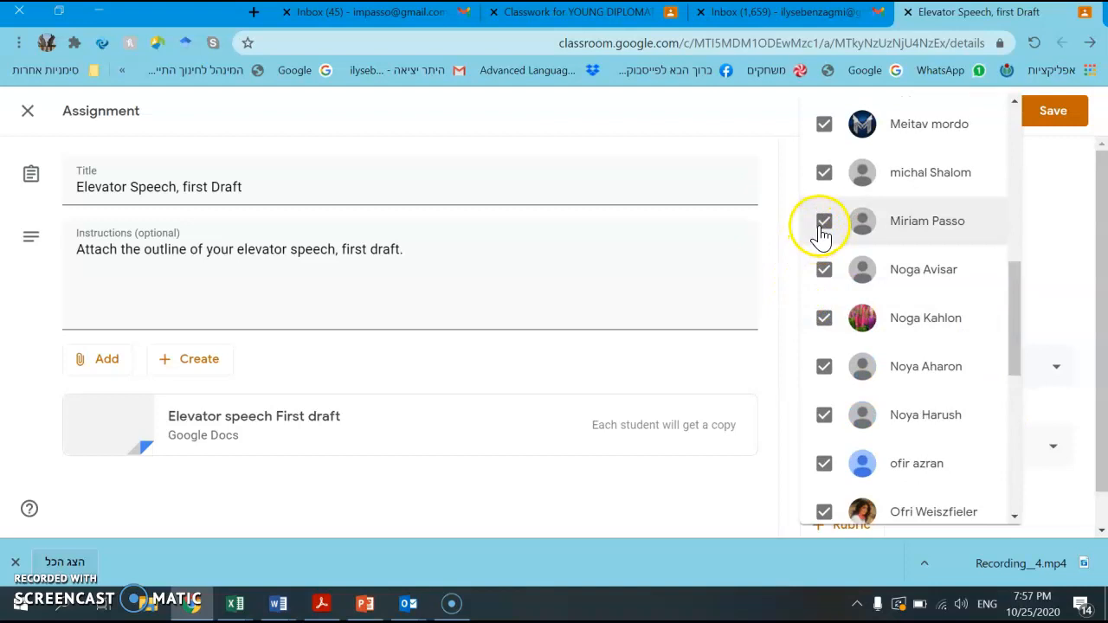
click(823, 221)
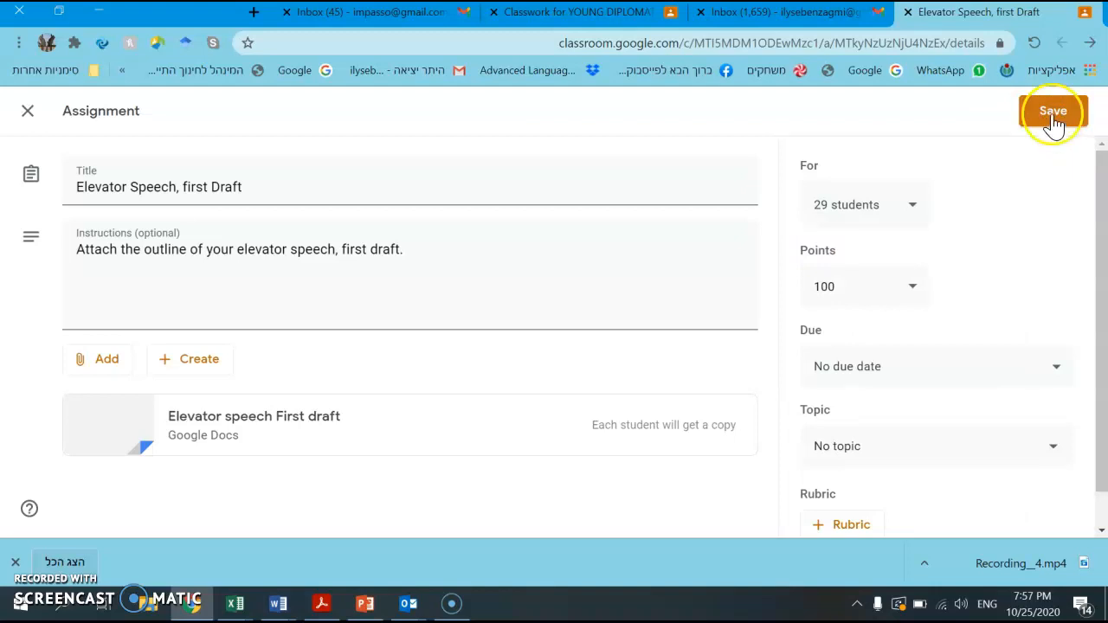
- Save the 29-student edit and start a new browser tab
click(1052, 111)
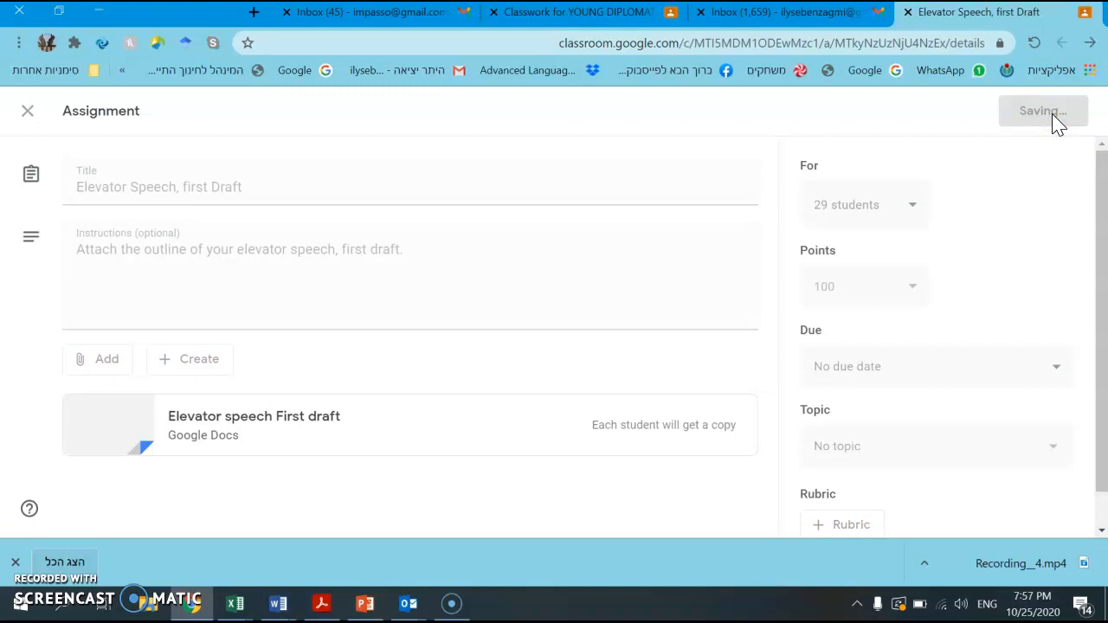
click(1042, 111)
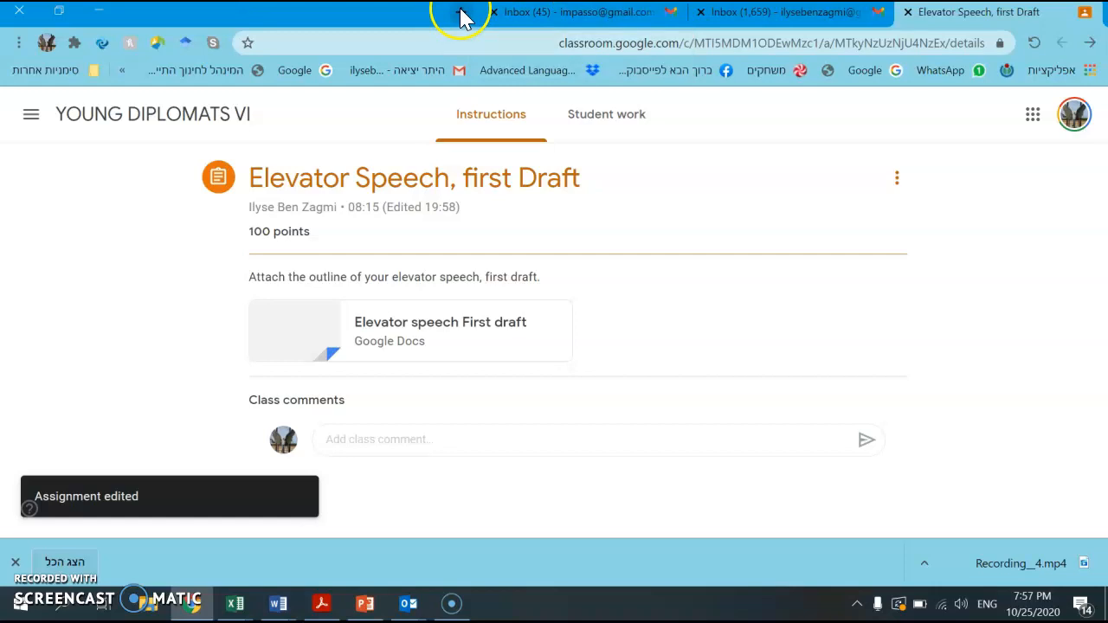
click(253, 12)
text(gmail)
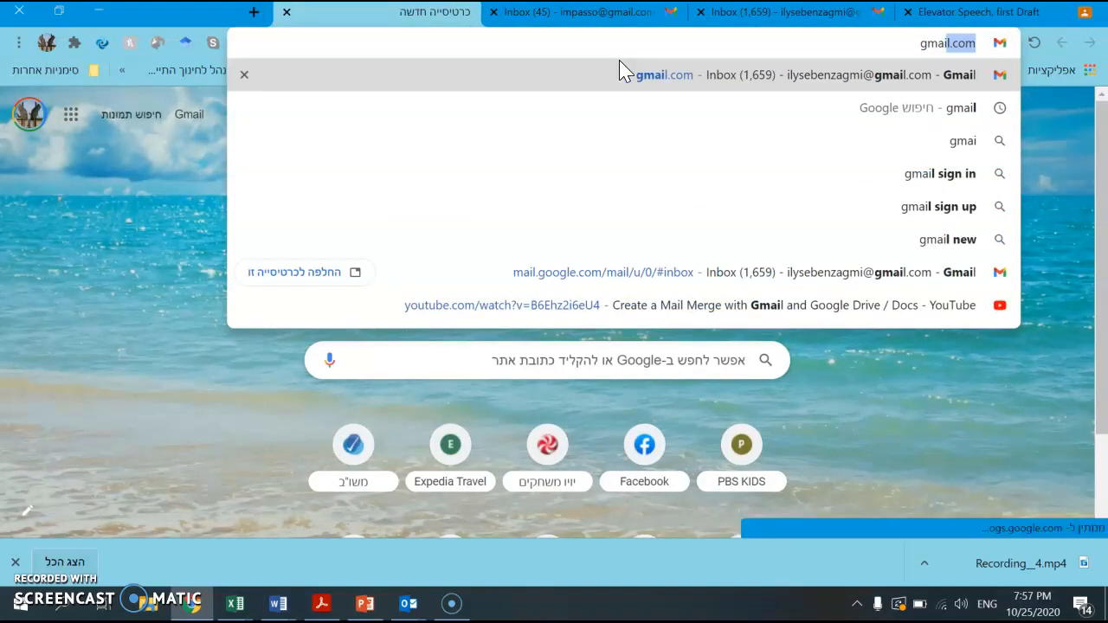
- Launch Google Classroom from the Google apps menu under the student account
click(30, 114)
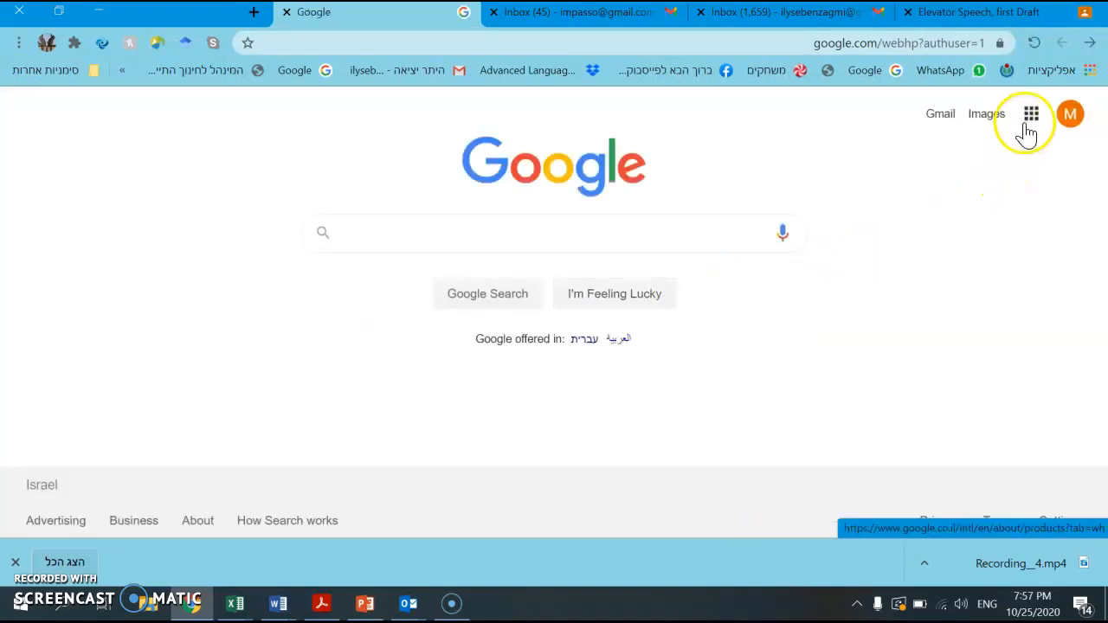
click(1032, 115)
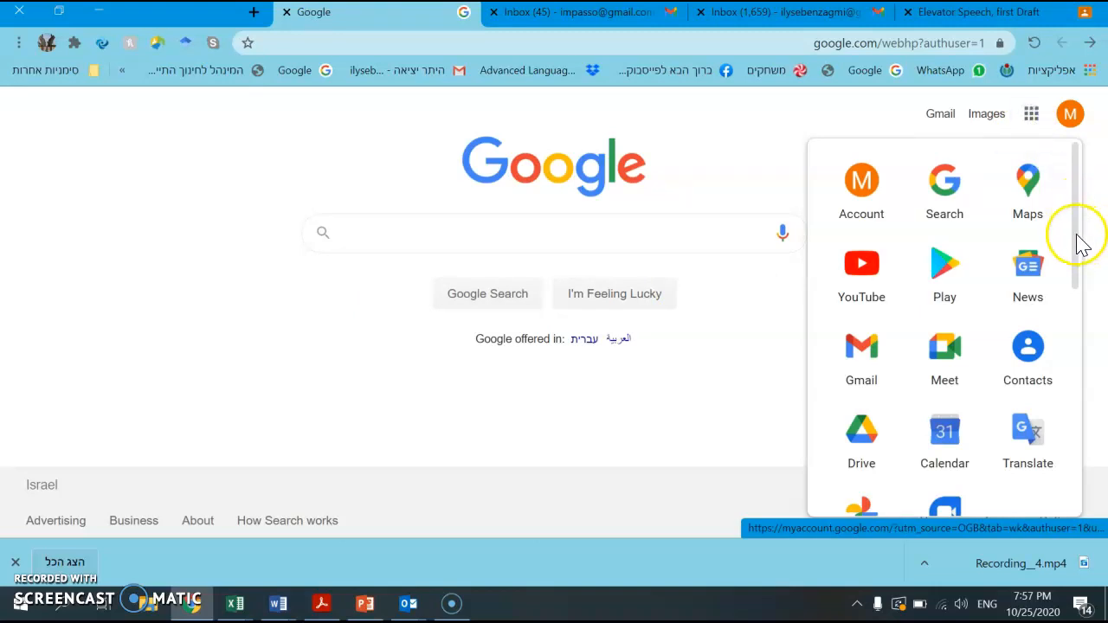
scroll(down, 3)
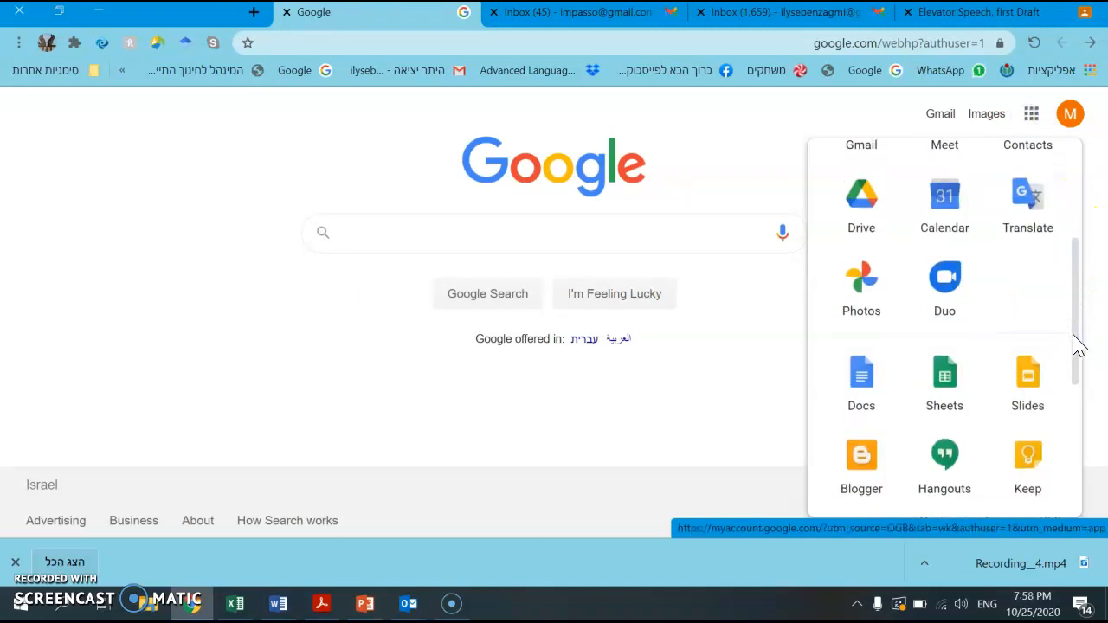
scroll(down, 3)
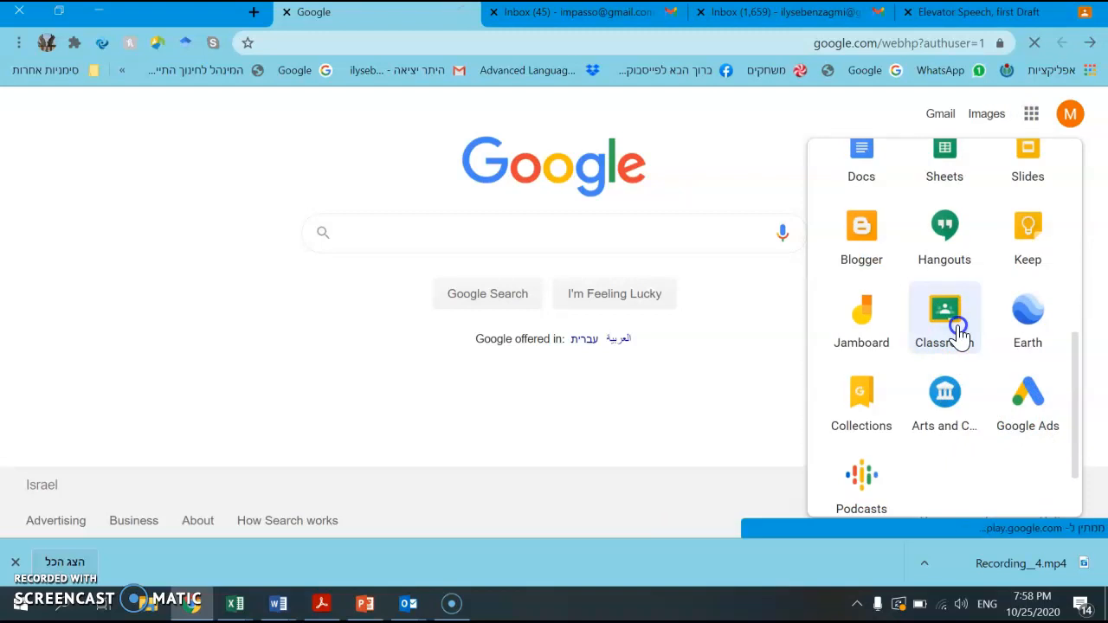
click(945, 315)
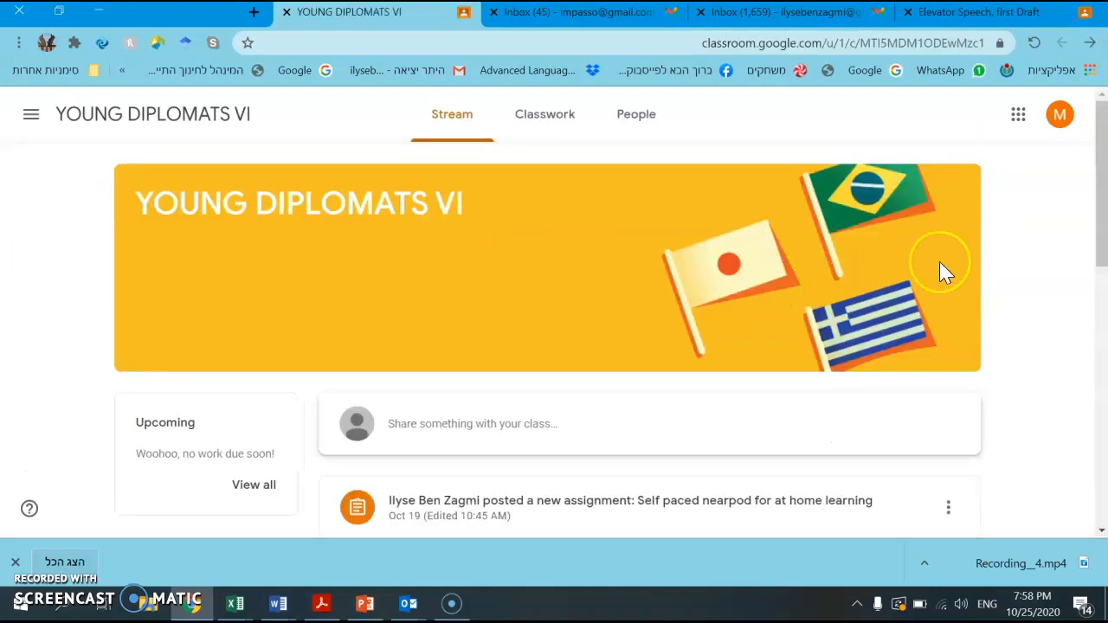
scroll(down, 3)
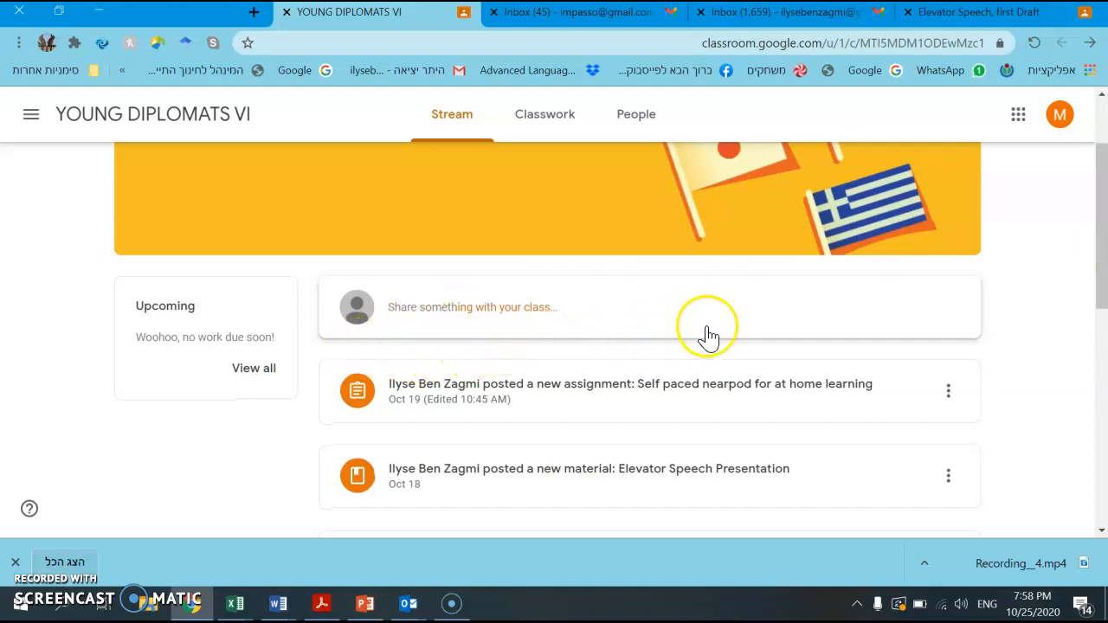
click(630, 384)
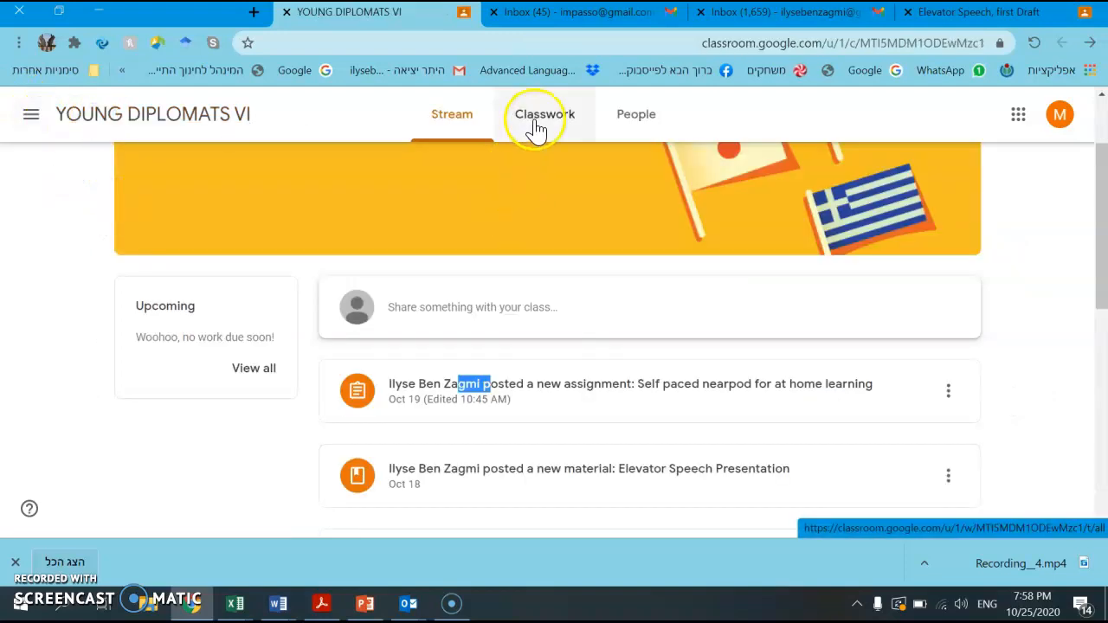
- Show the YOUNG DIPLOMATS VI Classwork list as seen by the student, headed by the Nearpod assignment
click(544, 114)
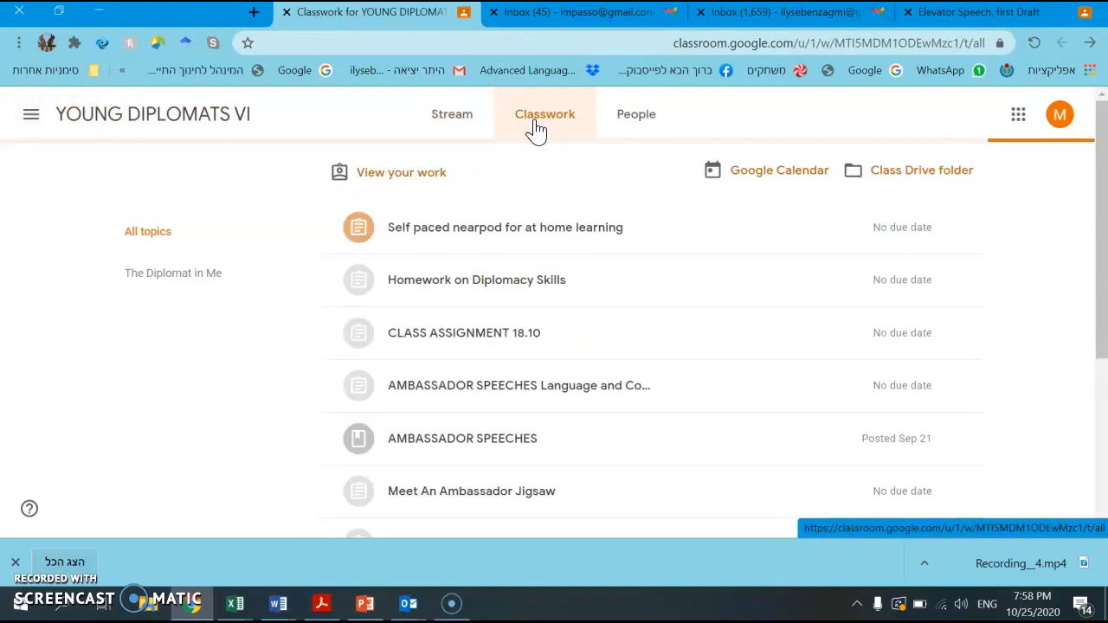
click(543, 114)
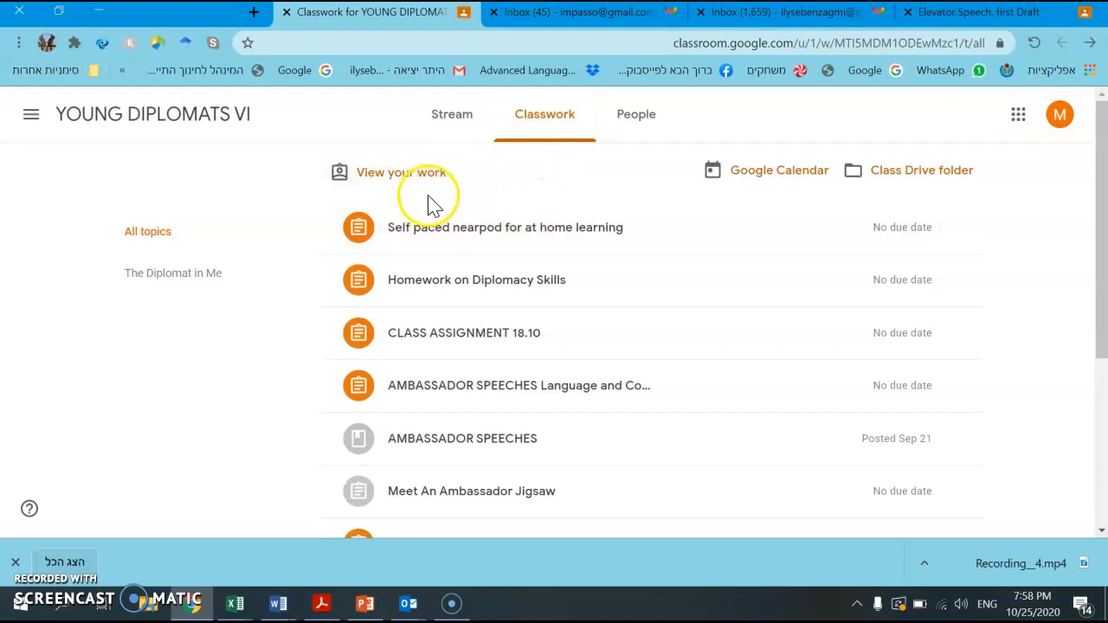
mouse_move(537, 192)
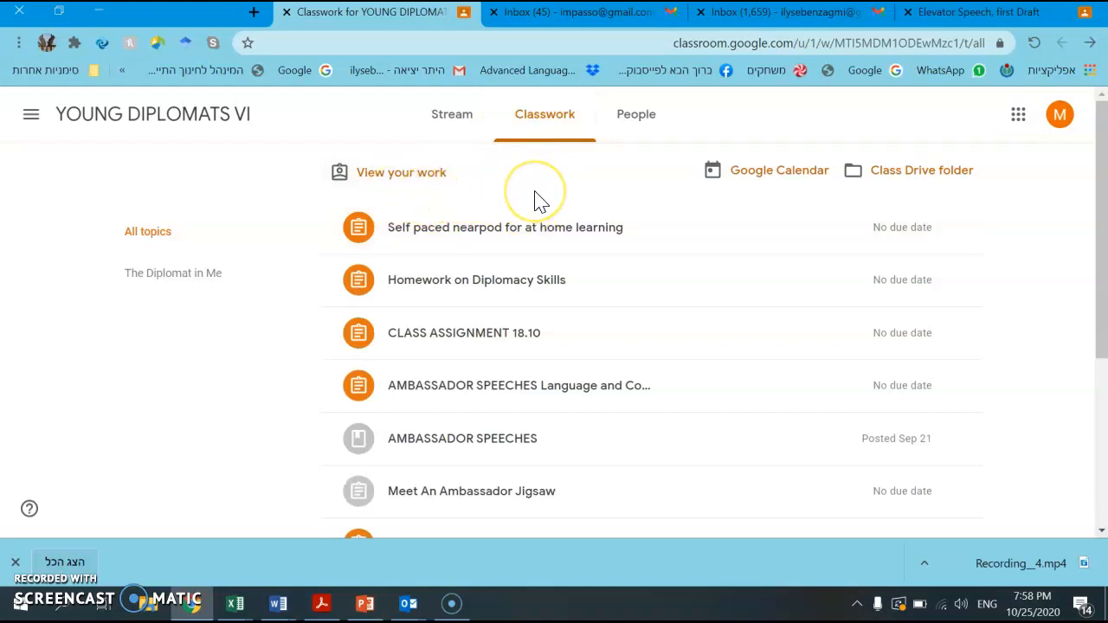
mouse_move(538, 199)
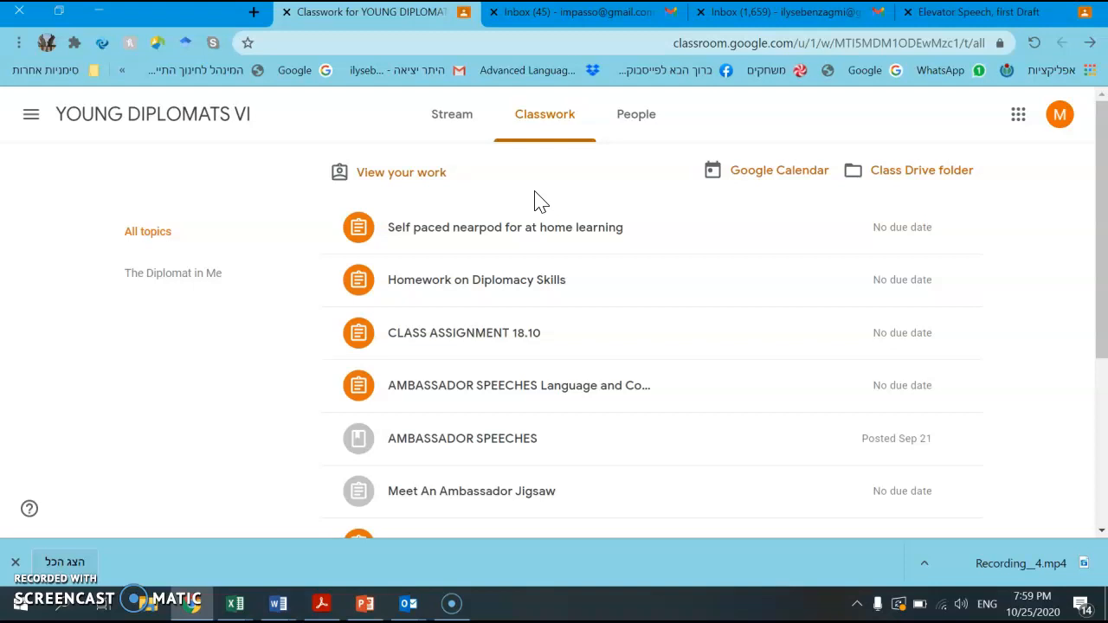
mouse_move(14, 554)
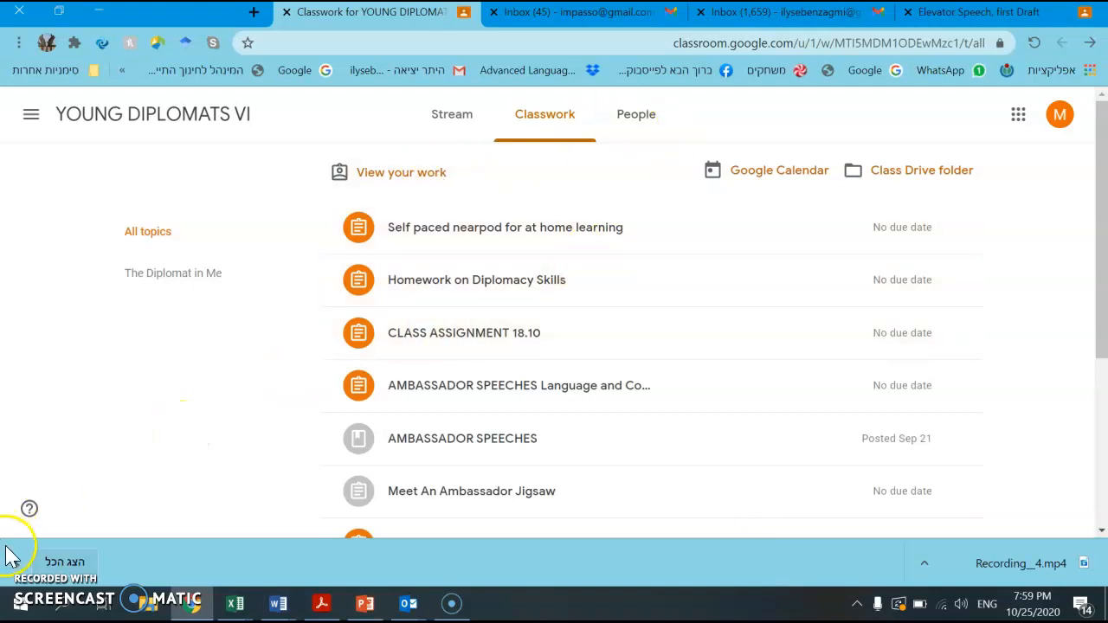